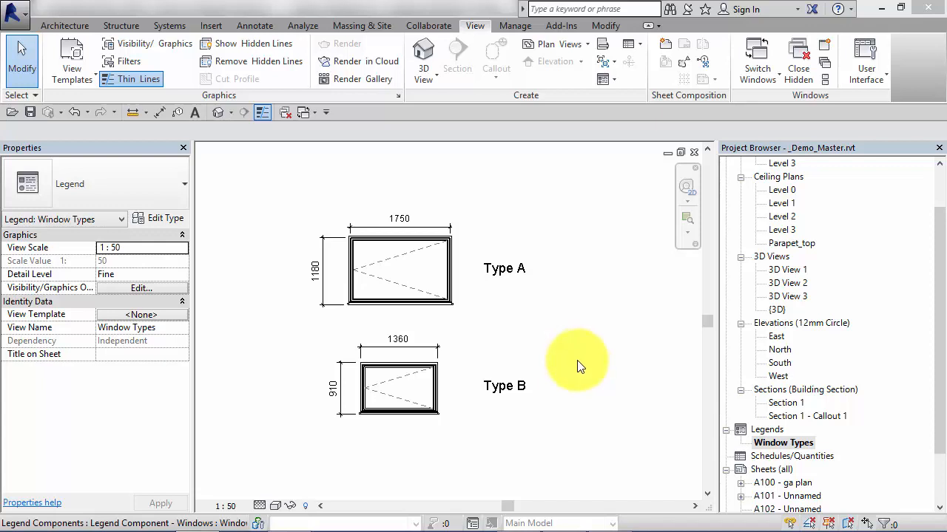
pyautogui.moveTo(559, 362)
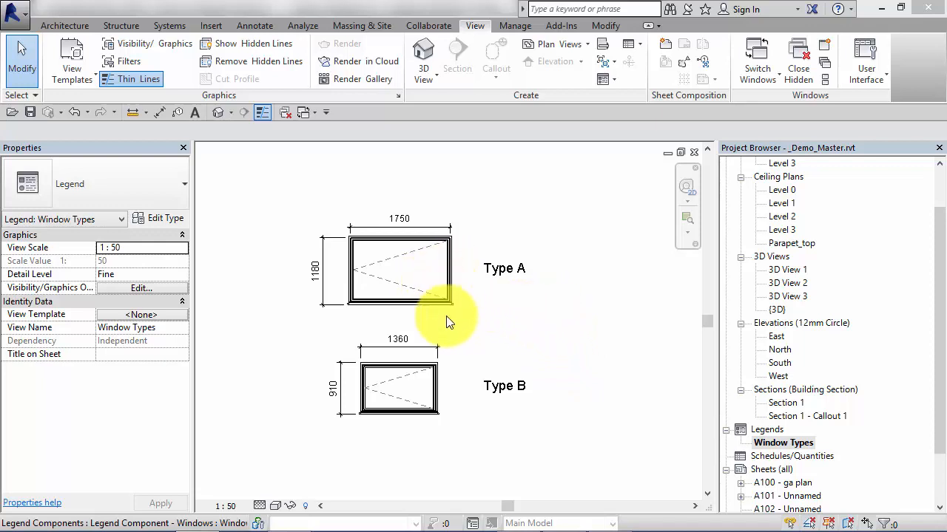
pyautogui.moveTo(455, 313)
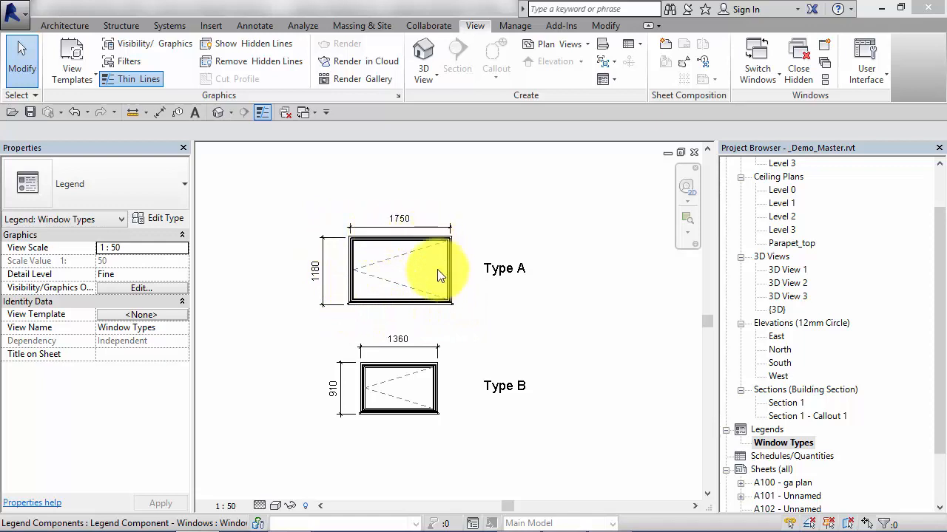
pyautogui.moveTo(451, 302)
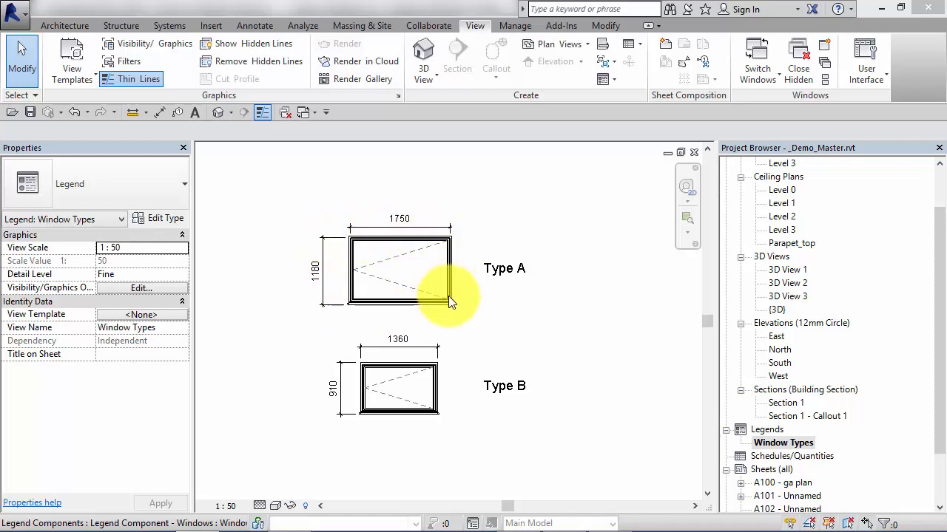
pyautogui.moveTo(491, 324)
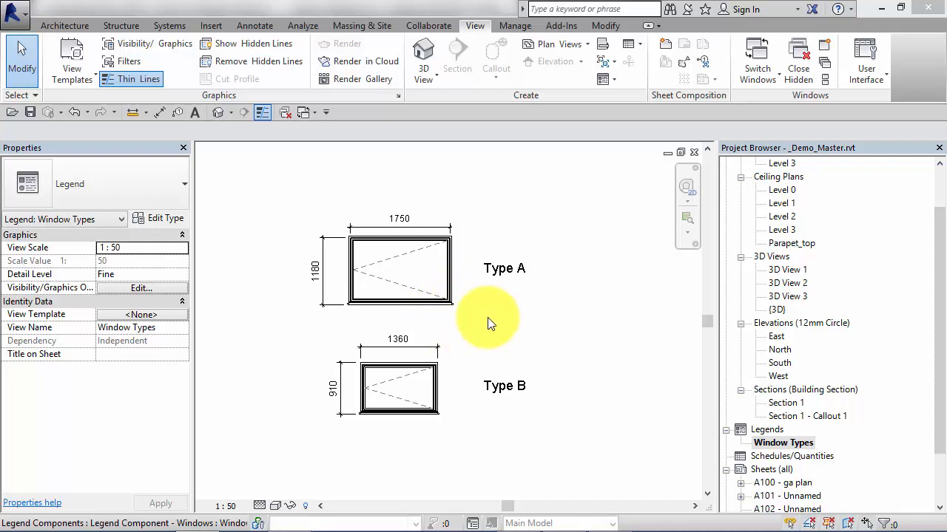
pyautogui.moveTo(479, 319)
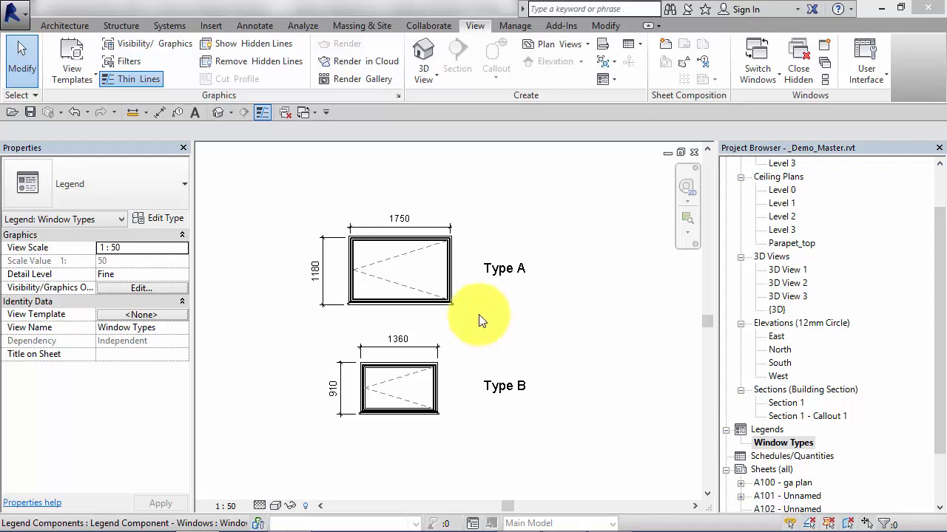
pyautogui.moveTo(481, 328)
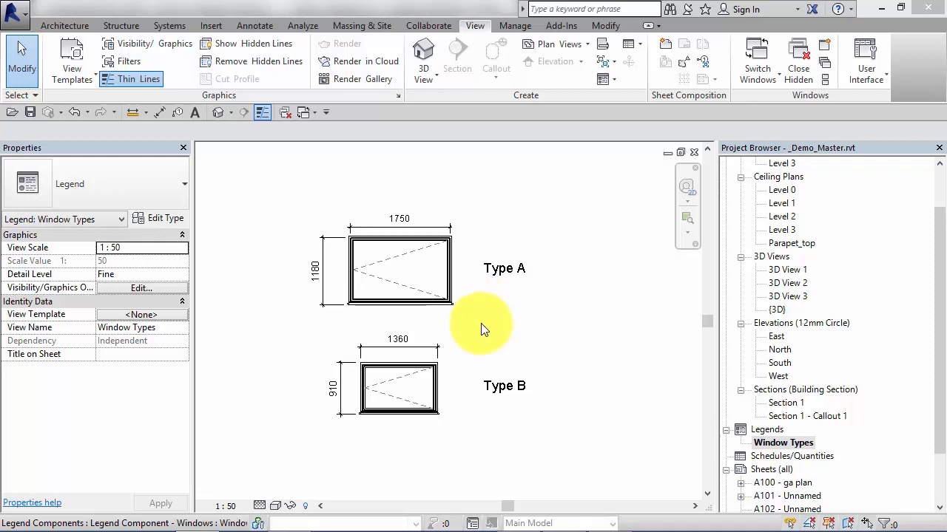
pyautogui.moveTo(466, 332)
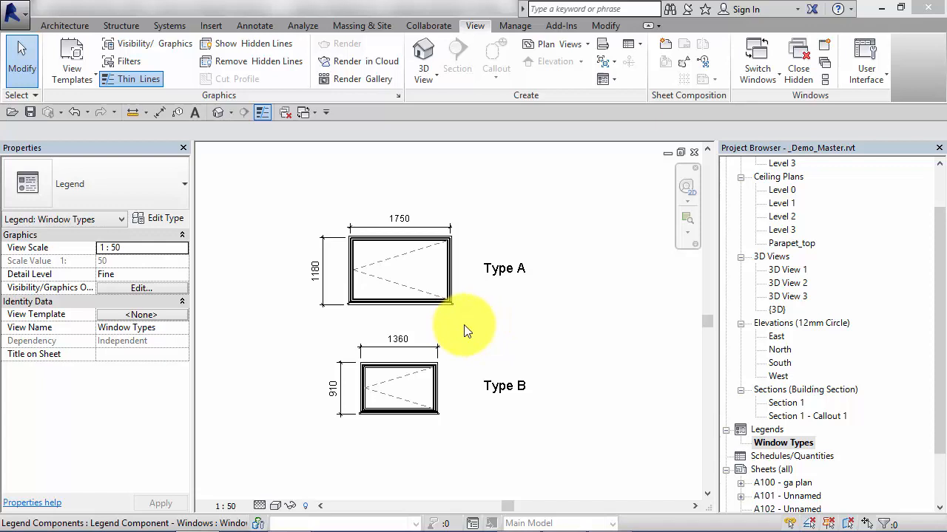
pyautogui.moveTo(481, 325)
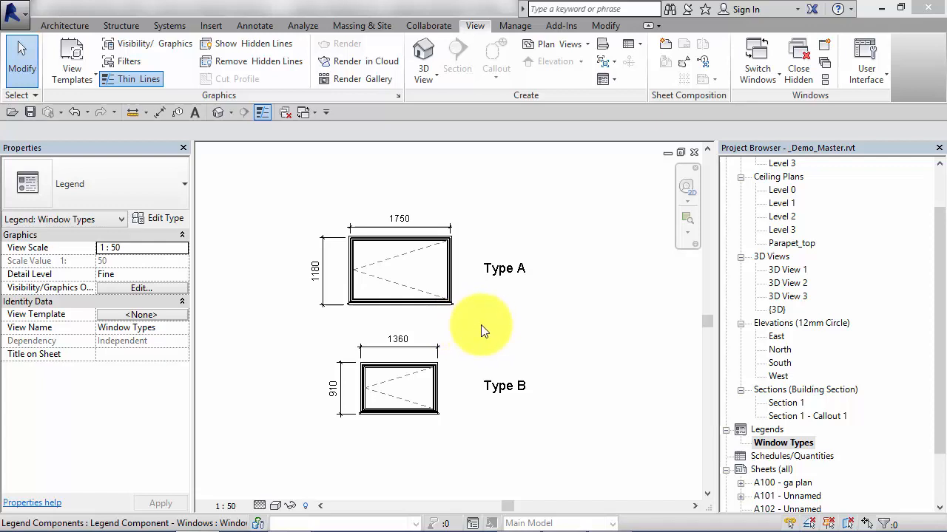
pyautogui.moveTo(488, 328)
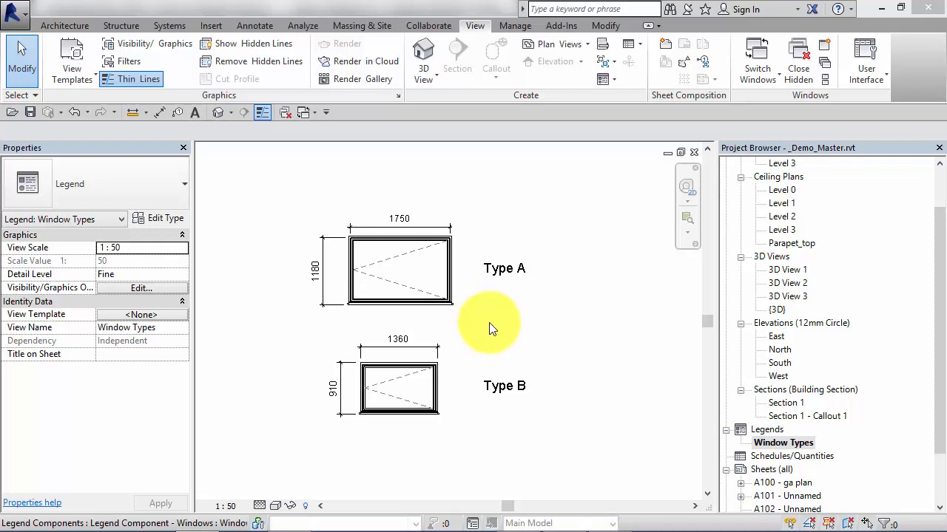
pyautogui.moveTo(506, 327)
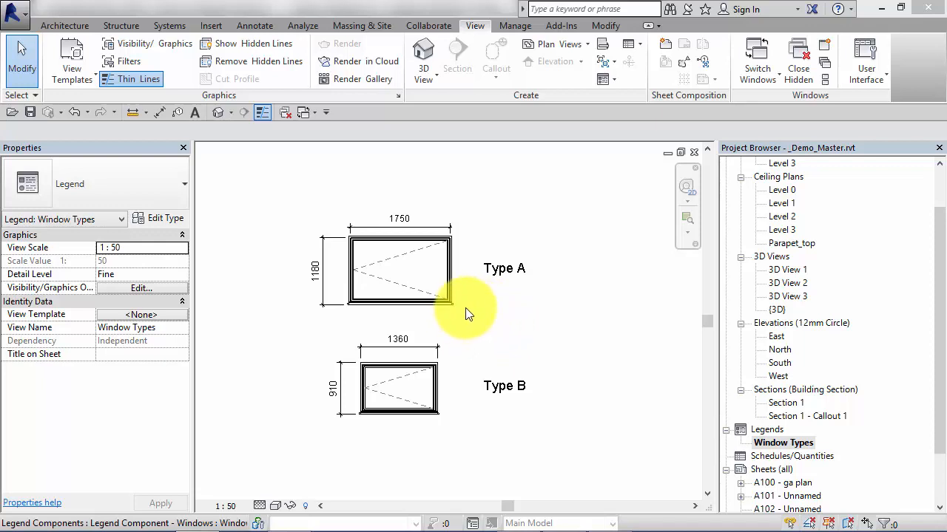
pyautogui.moveTo(426, 340)
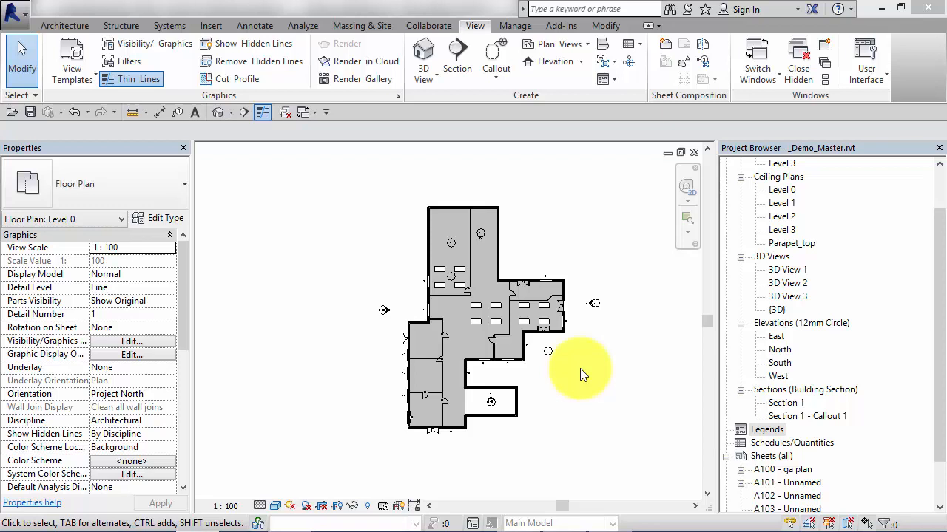
pyautogui.moveTo(570, 378)
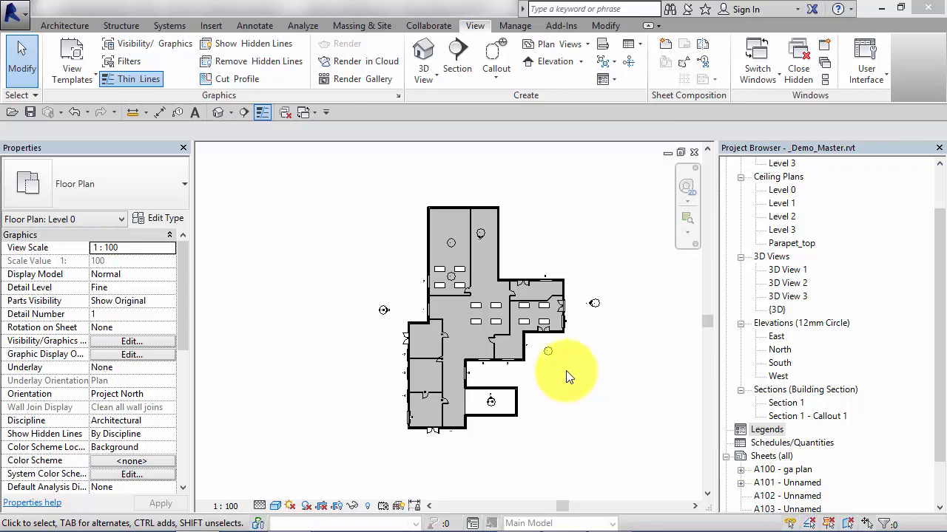
pyautogui.moveTo(595, 391)
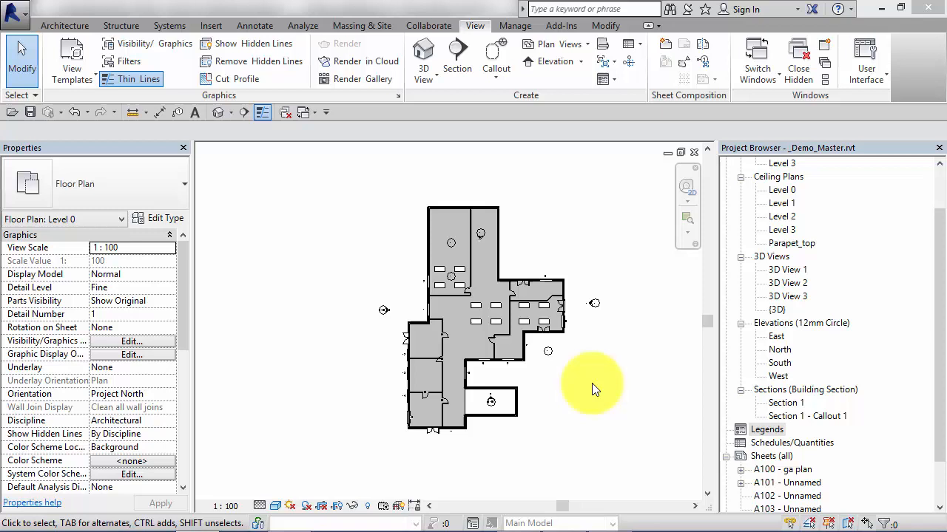
pyautogui.moveTo(659, 390)
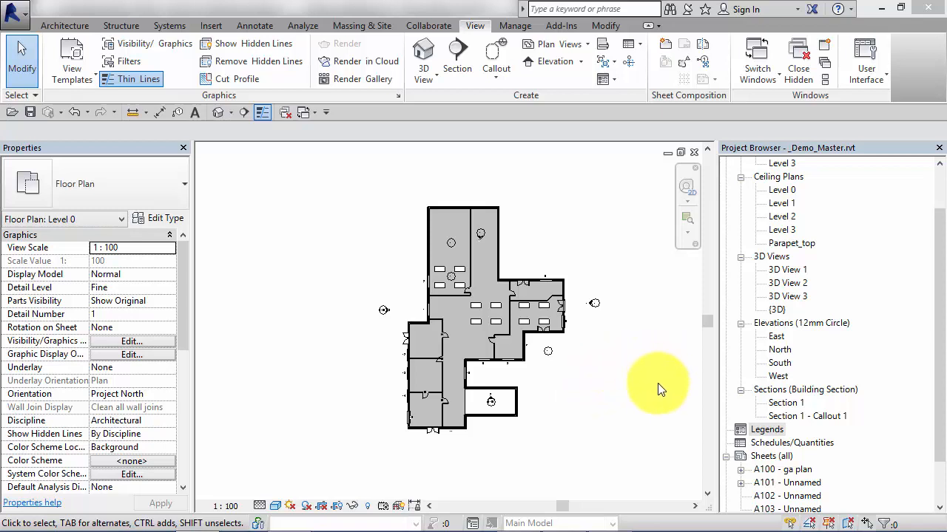
pyautogui.moveTo(742, 435)
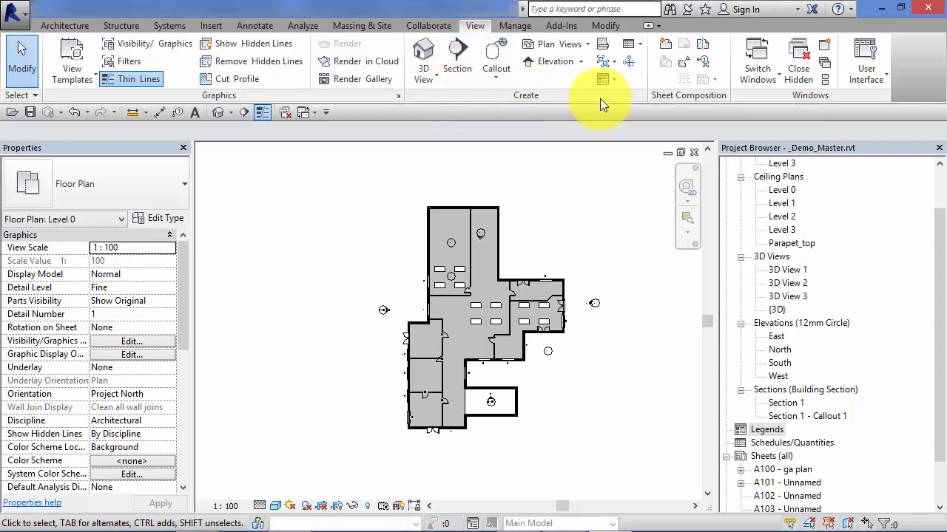
pyautogui.moveTo(604, 80)
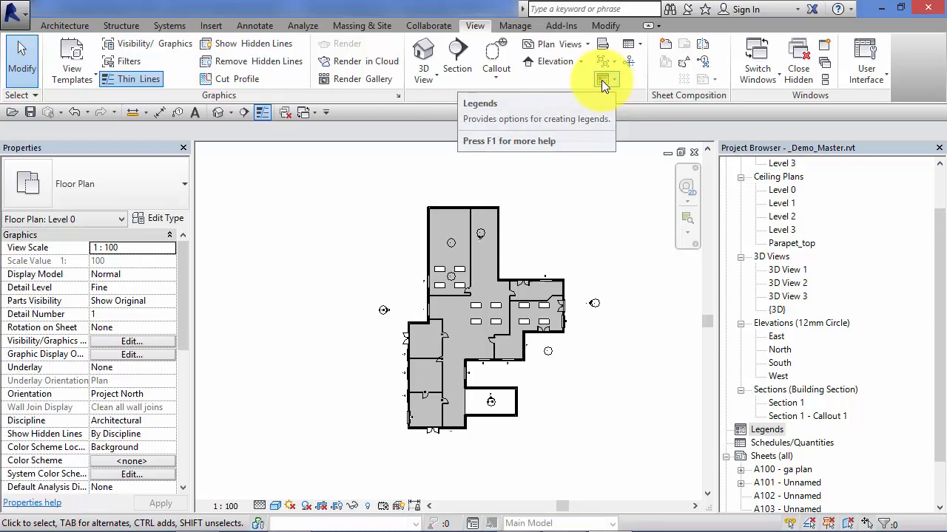
# Bring up the Legends choices (Legend / Keynote Legend) from the Level 0 plan.
pyautogui.click(603, 80)
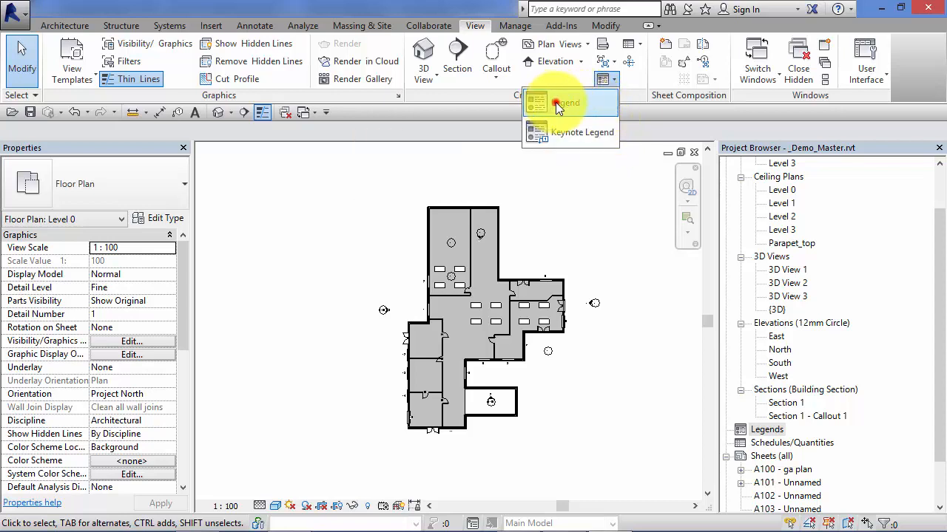
# Create an empty 1:50 legend view named Door Types and reveal it under Legends in the browser.
pyautogui.click(566, 102)
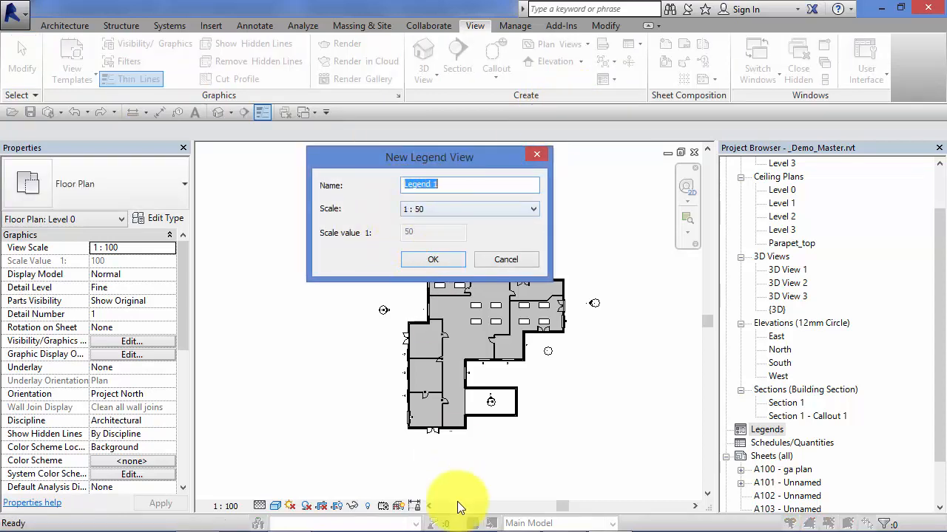
pyautogui.write('D')
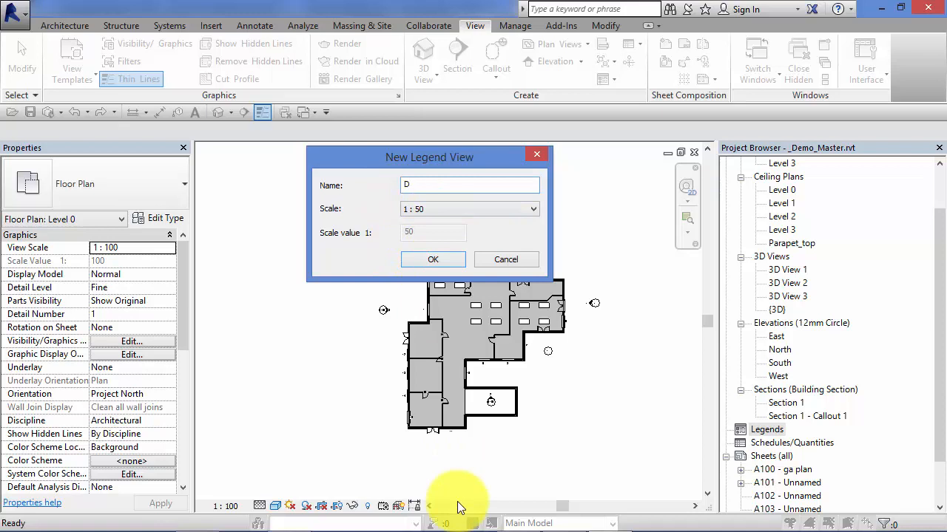
pyautogui.write('Door Types')
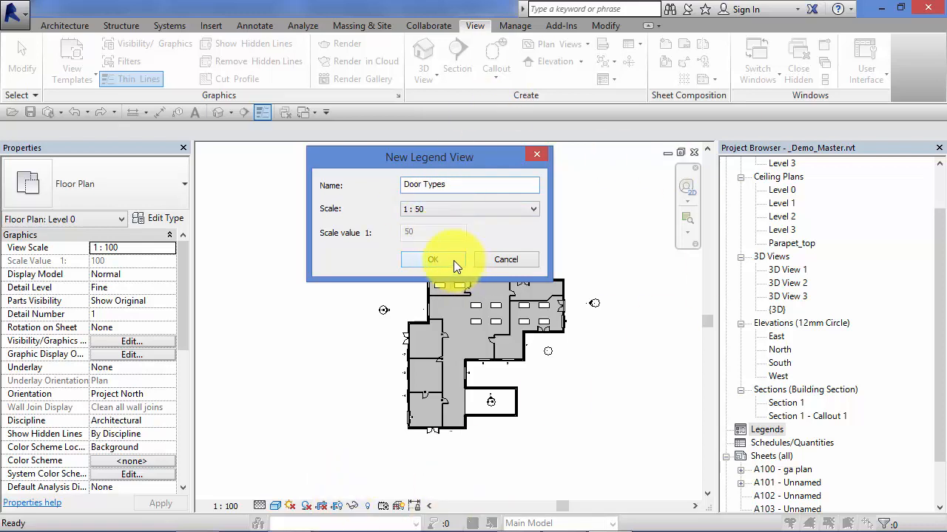
pyautogui.click(433, 260)
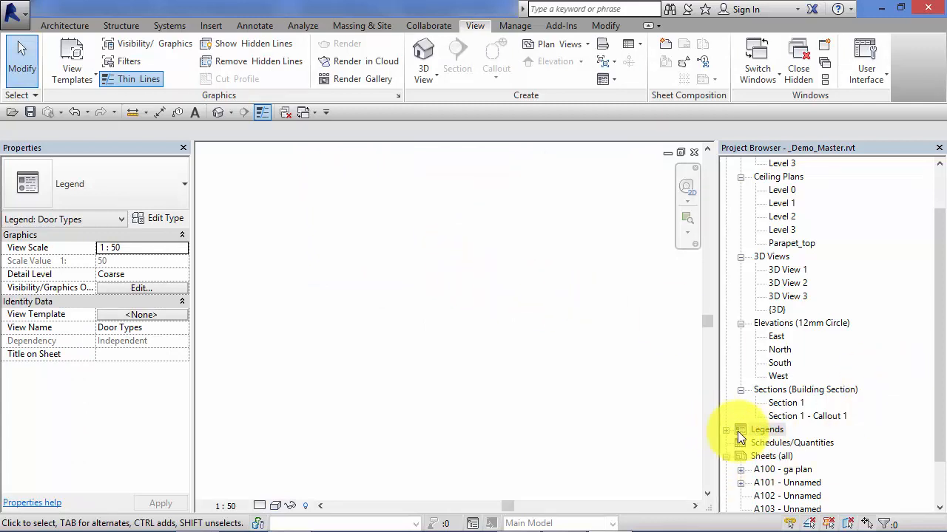
pyautogui.click(727, 429)
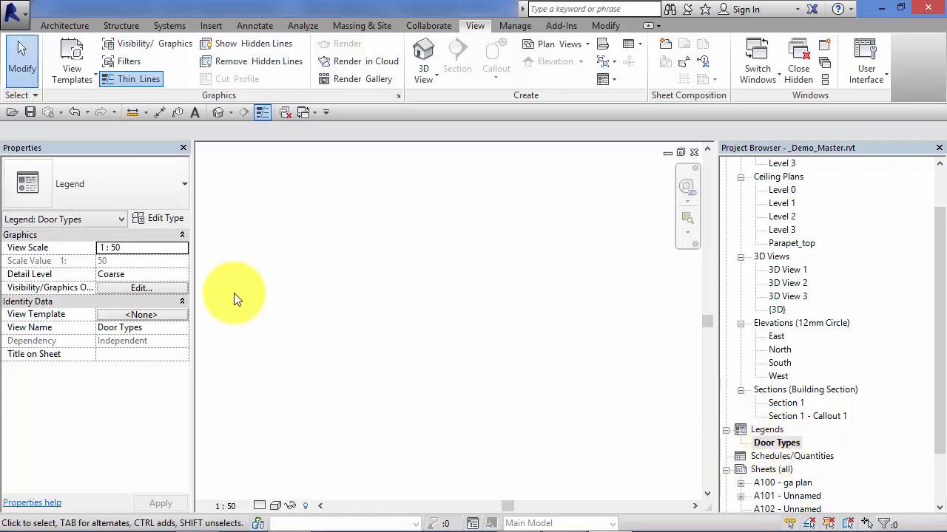
pyautogui.moveTo(517, 407)
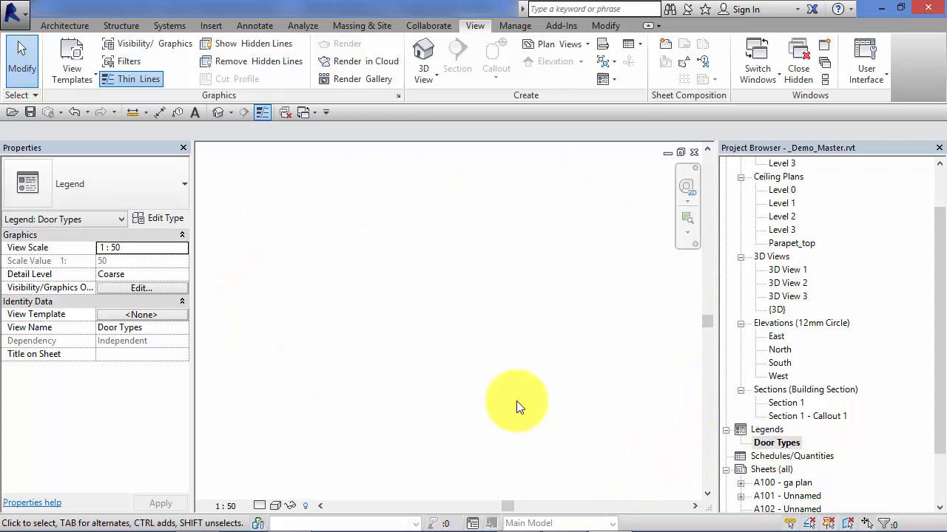
pyautogui.moveTo(546, 198)
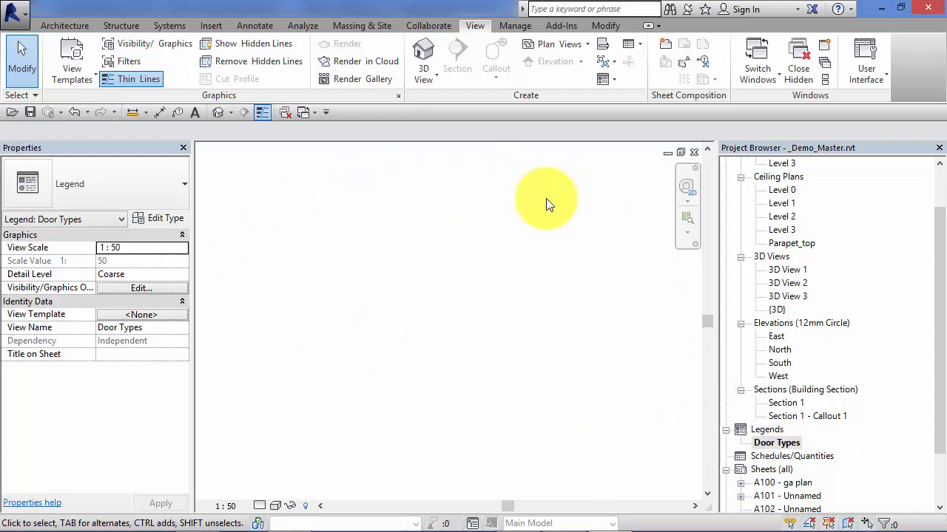
pyautogui.moveTo(520, 290)
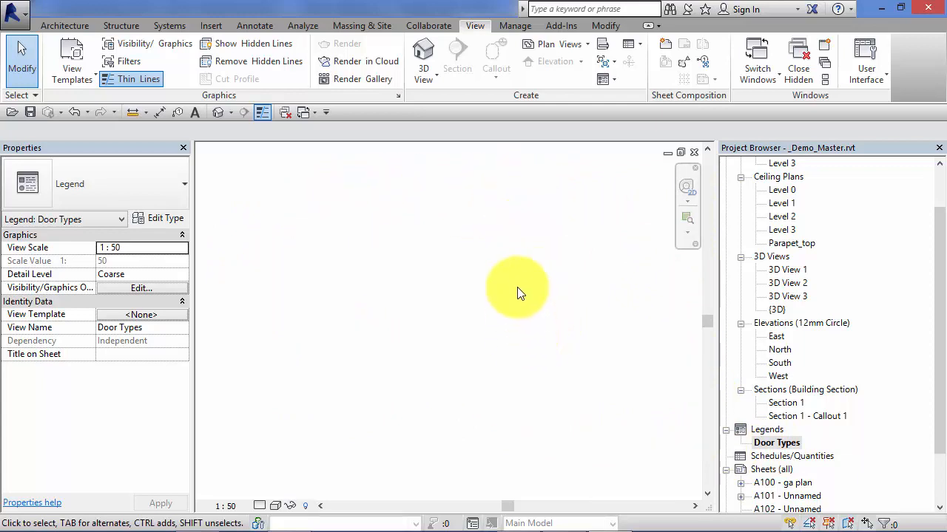
pyautogui.moveTo(516, 287)
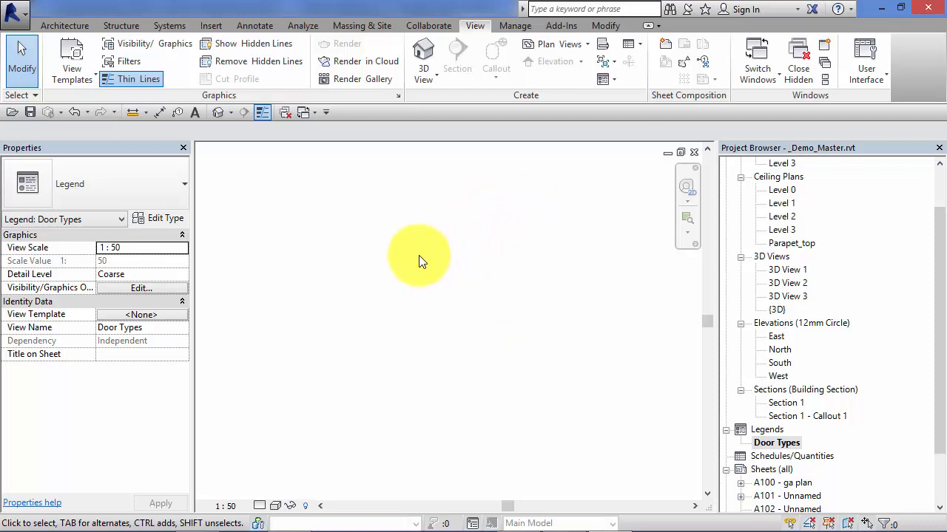
pyautogui.moveTo(372, 120)
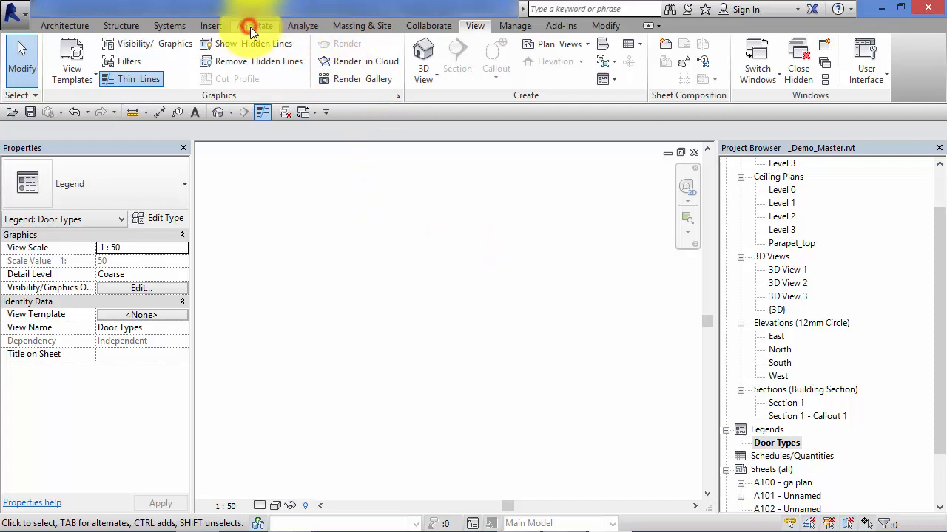
# Start the Legend Component tool from the Annotate component commands.
pyautogui.click(254, 25)
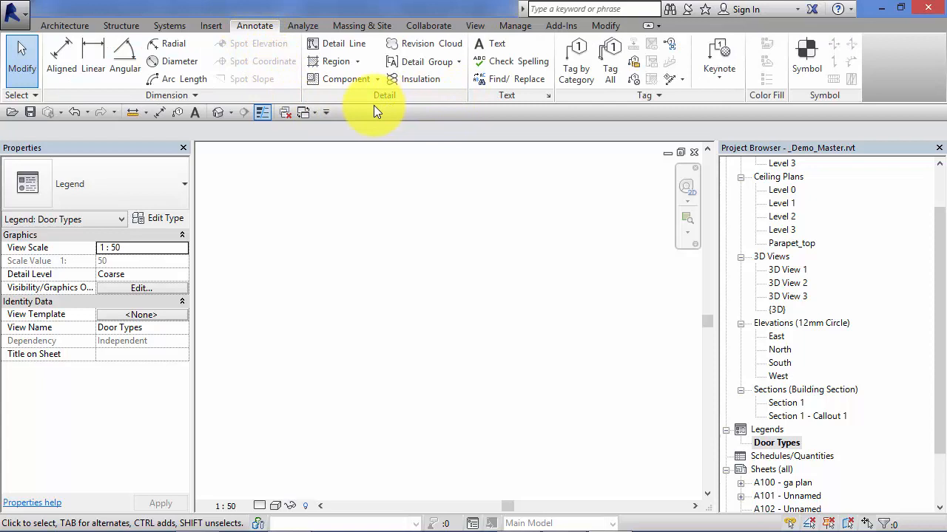
pyautogui.moveTo(343, 80)
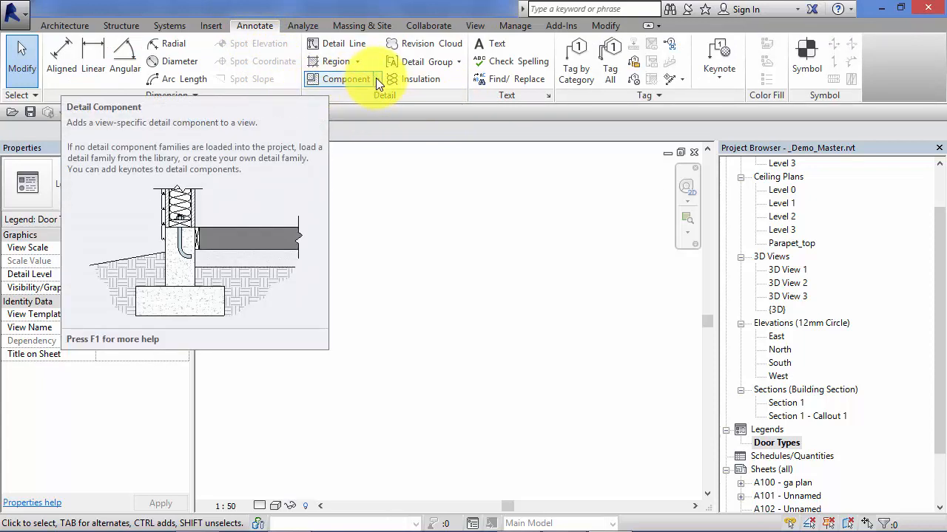
pyautogui.click(375, 80)
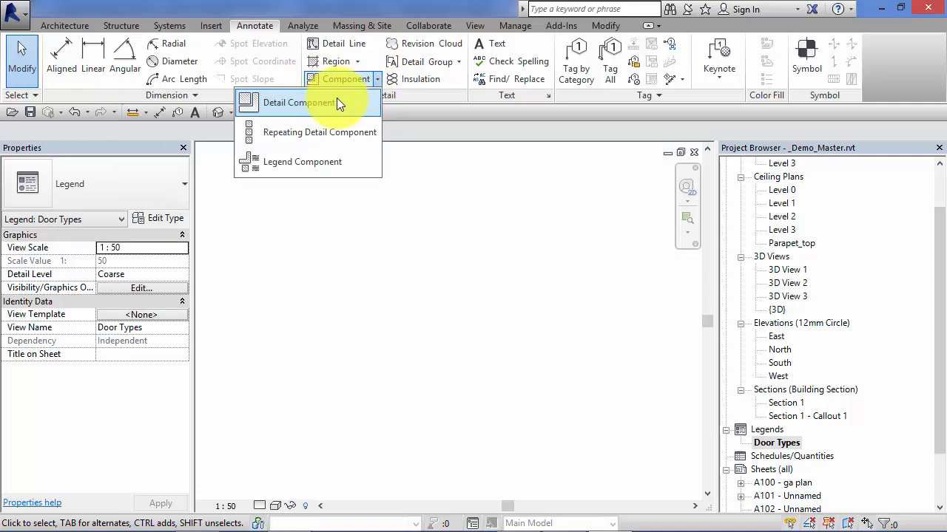
pyautogui.moveTo(302, 161)
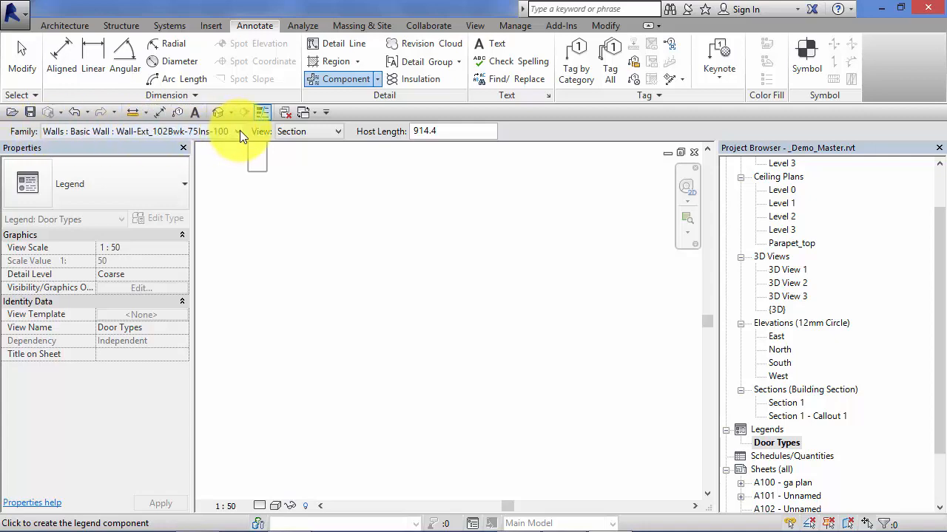
# Browse the component family list down to the Doors entries for the legend.
pyautogui.click(238, 132)
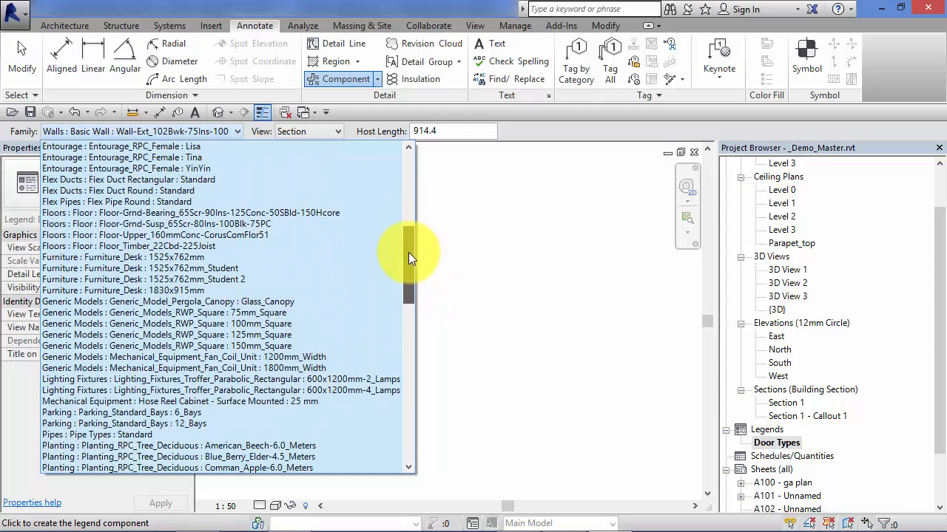
pyautogui.scroll(-3)
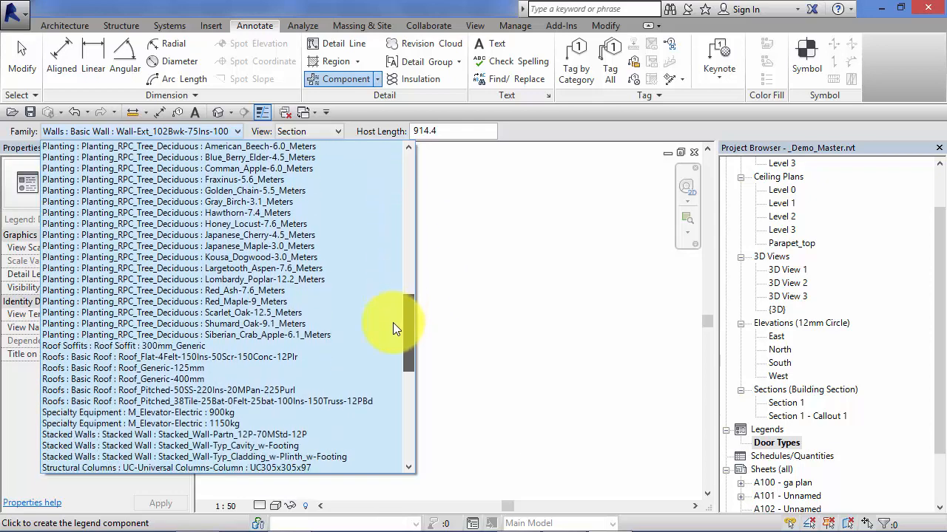
pyautogui.scroll(-3)
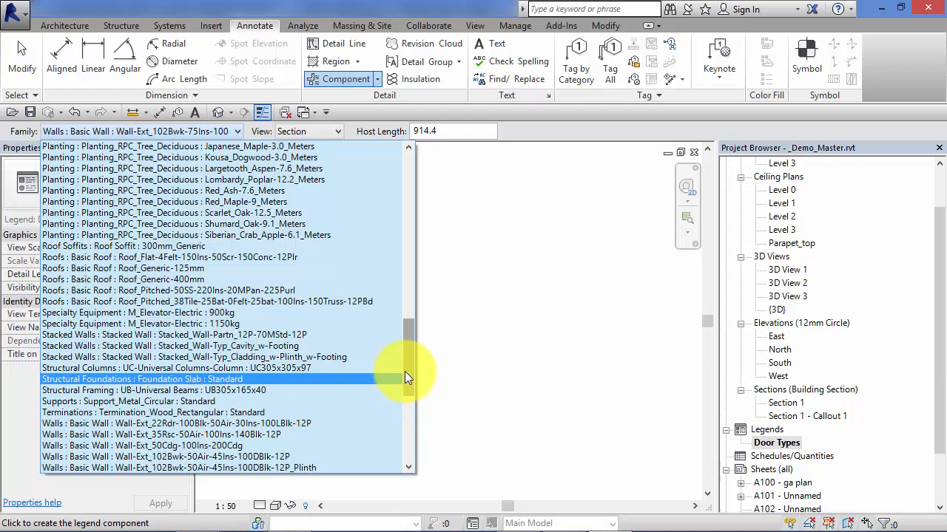
pyautogui.scroll(-3)
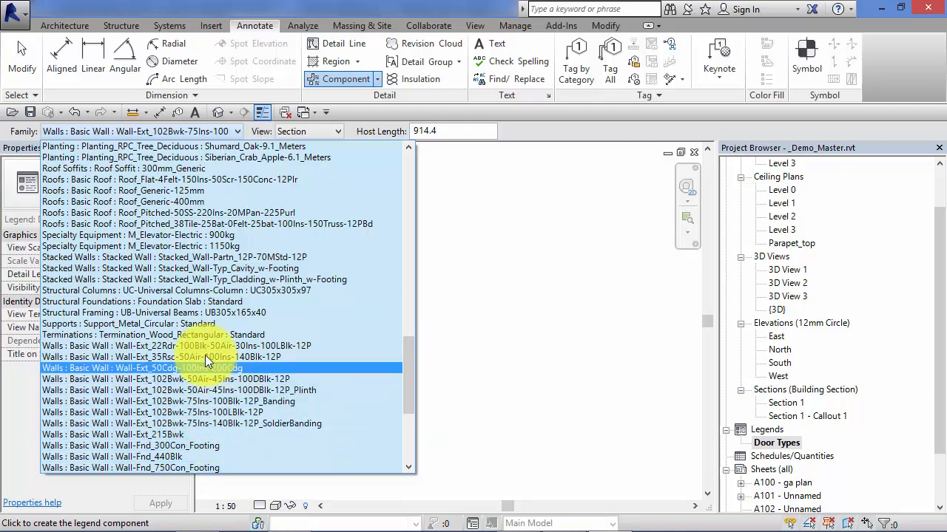
pyautogui.click(185, 379)
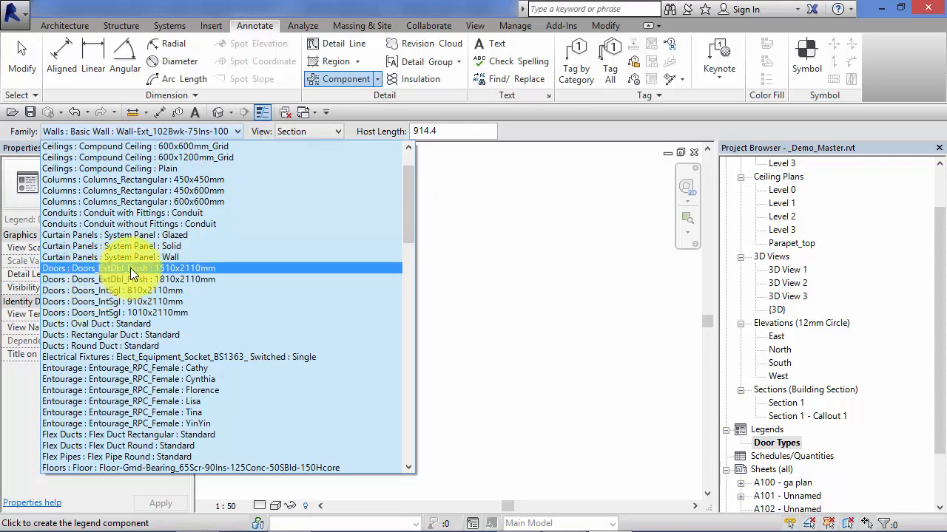
# Place a double flush exterior door and a single interior door as front elevations.
pyautogui.click(133, 268)
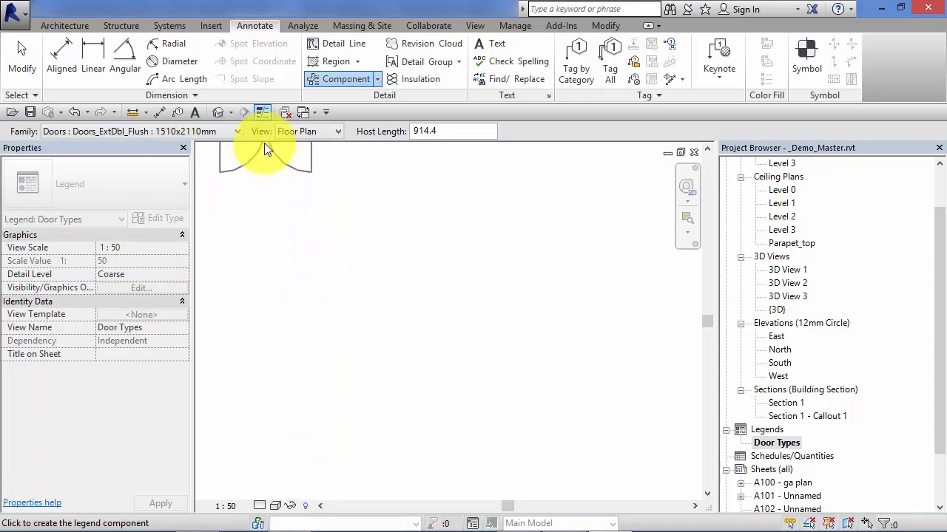
pyautogui.moveTo(274, 141)
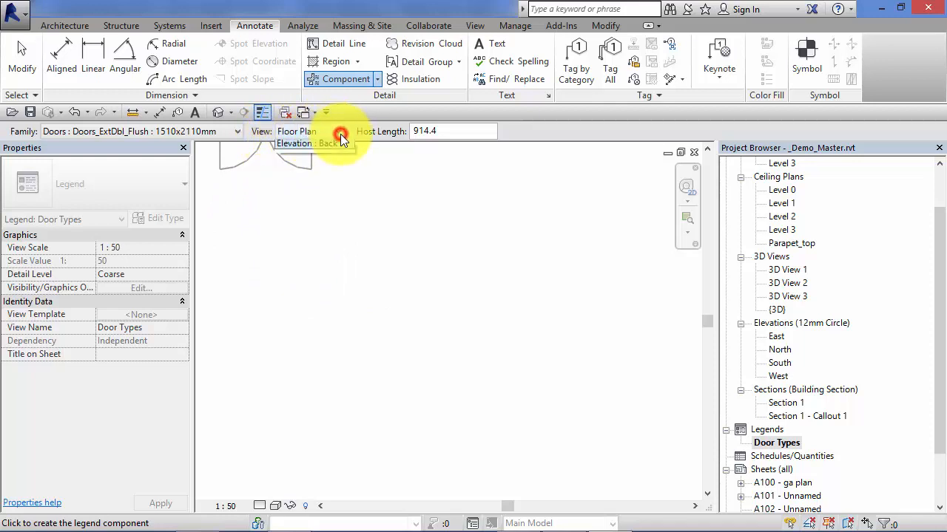
pyautogui.click(338, 130)
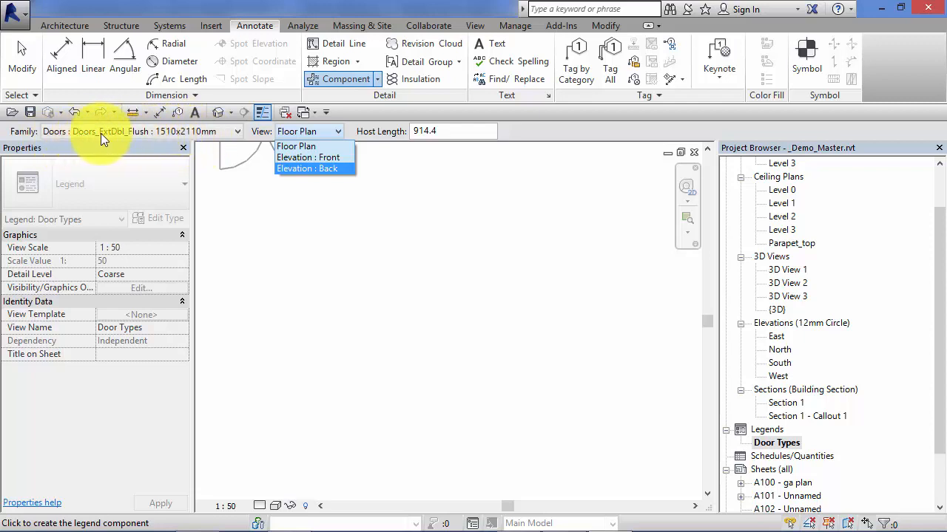
pyautogui.moveTo(308, 157)
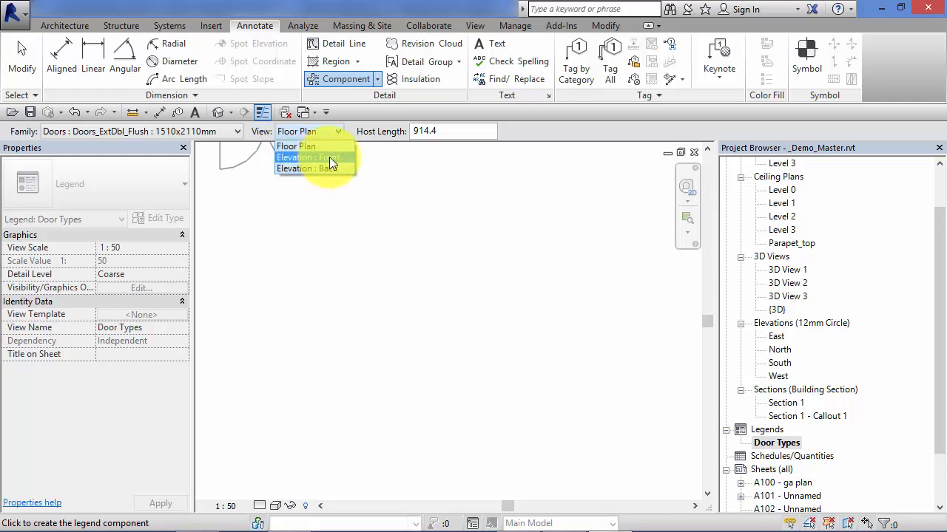
pyautogui.click(304, 157)
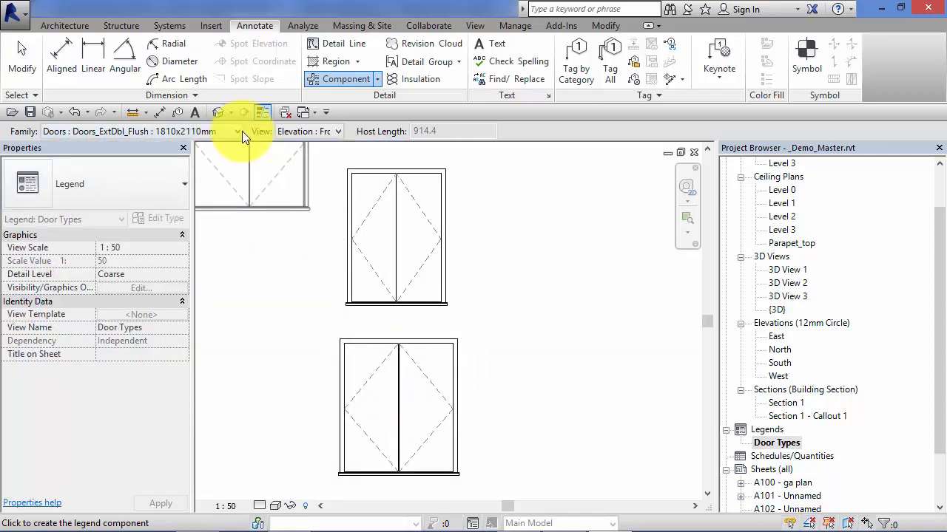
pyautogui.click(237, 130)
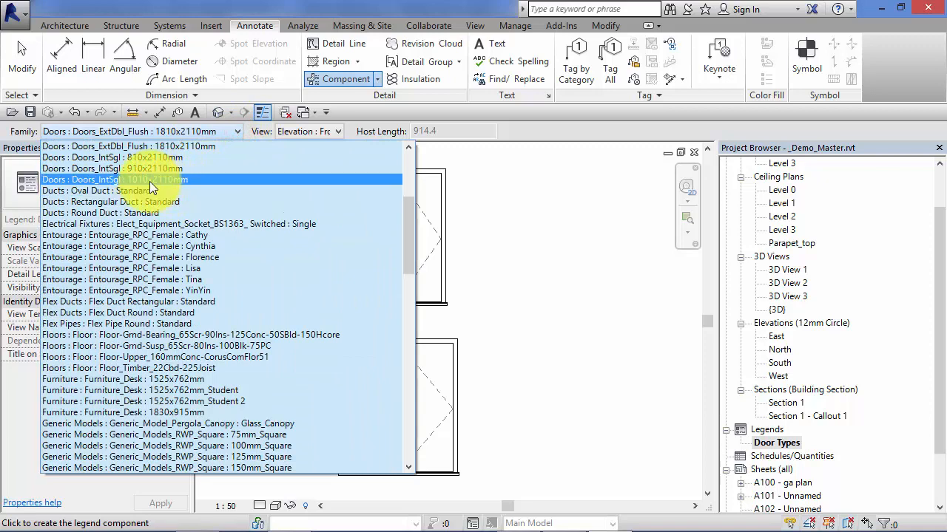
pyautogui.click(123, 202)
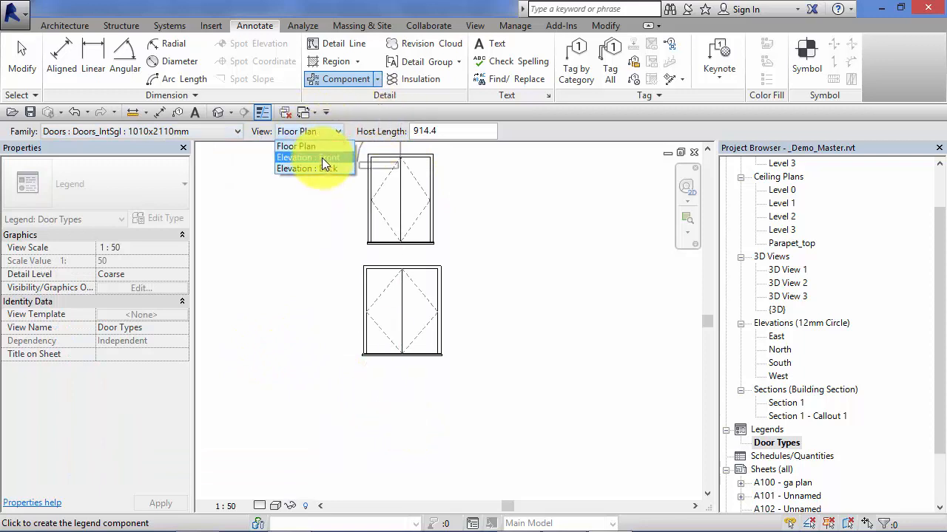
pyautogui.click(308, 157)
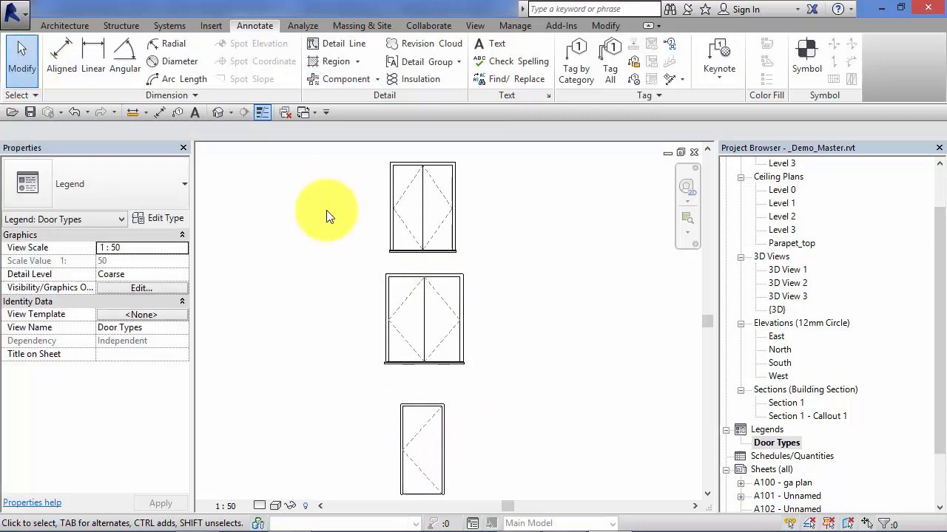
pyautogui.moveTo(316, 190)
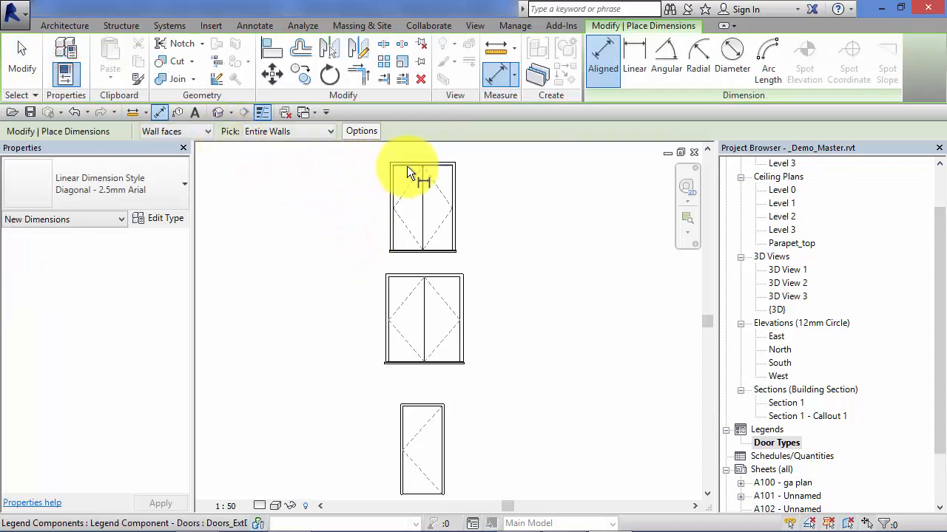
# Add aligned dimensions to the top double door: 1510 wide and 2110 high.
pyautogui.click(456, 183)
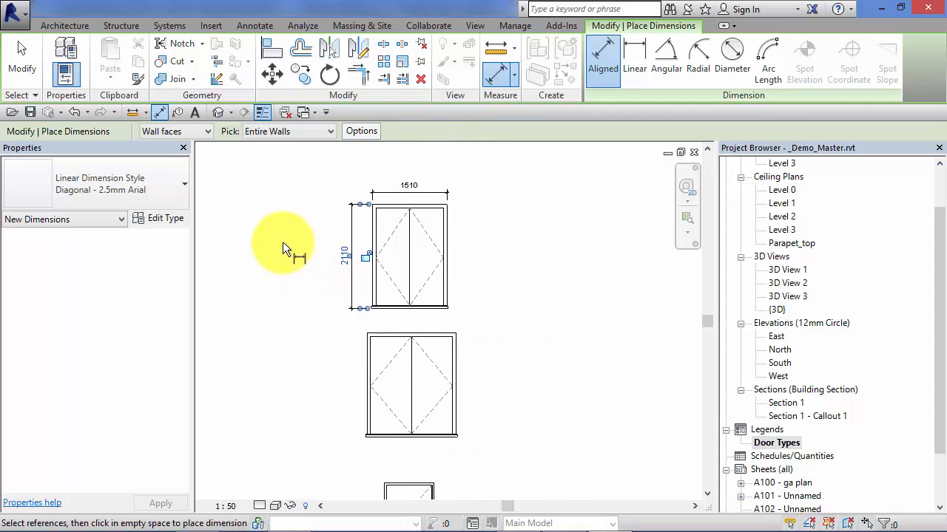
pyautogui.click(255, 25)
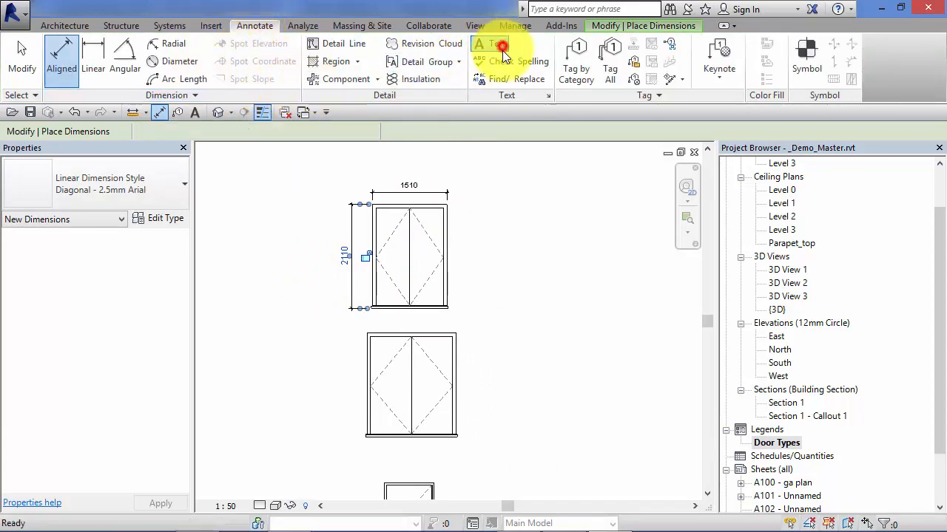
# Add the text label 'Door Type 1' beside the top dimensioned door.
pyautogui.click(488, 44)
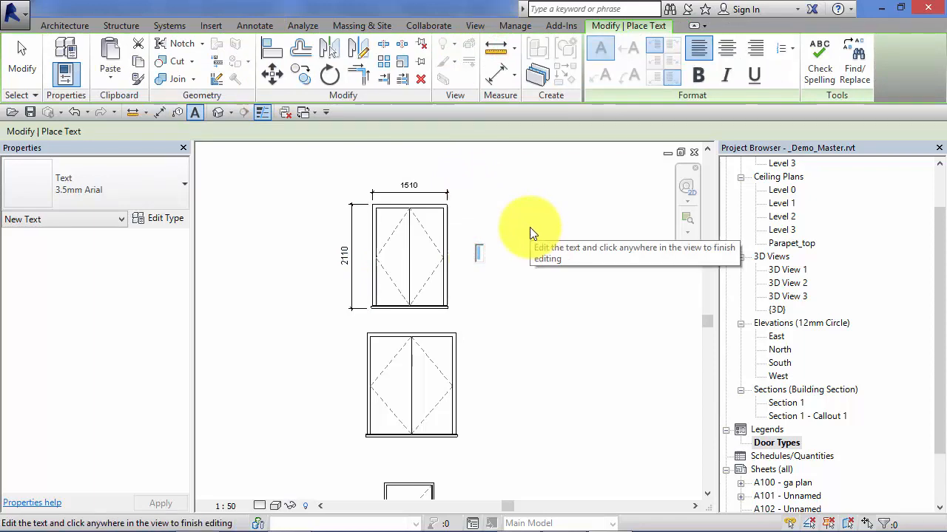
pyautogui.write('Door Ty')
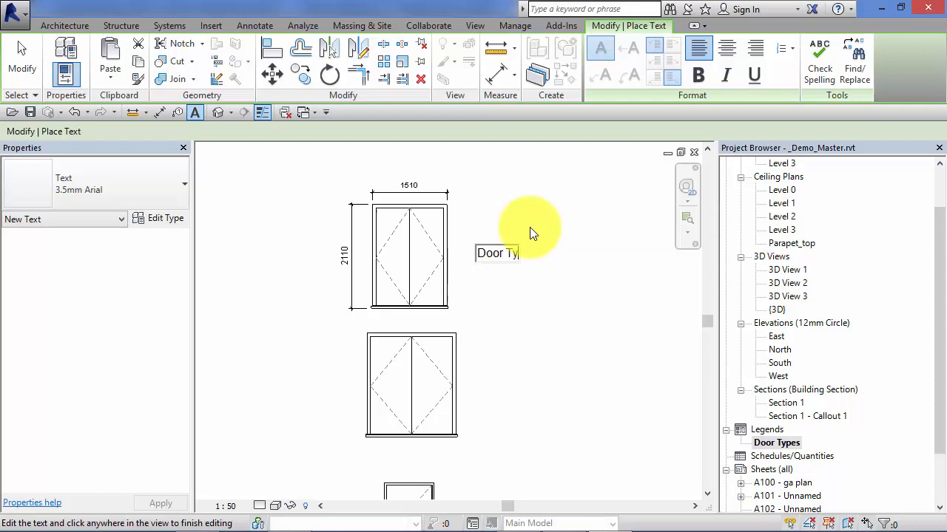
pyautogui.write('pe 1')
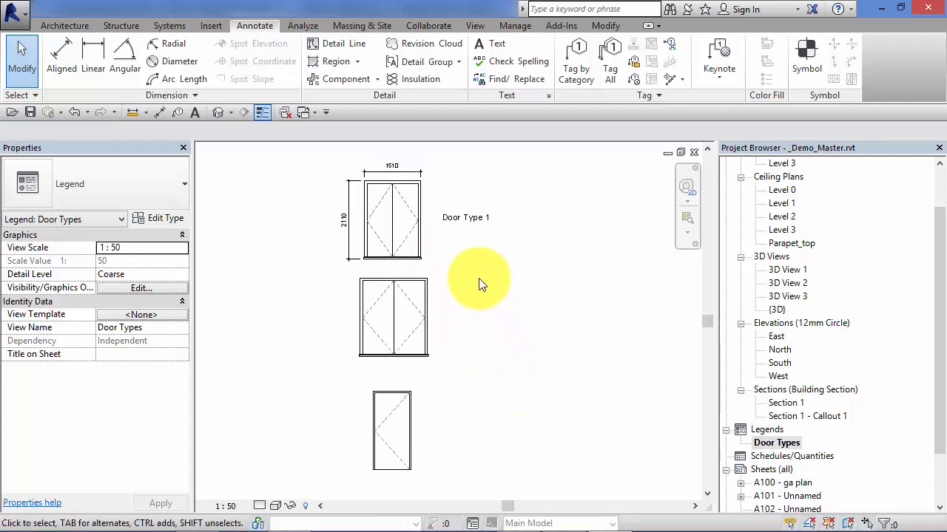
pyautogui.moveTo(444, 237)
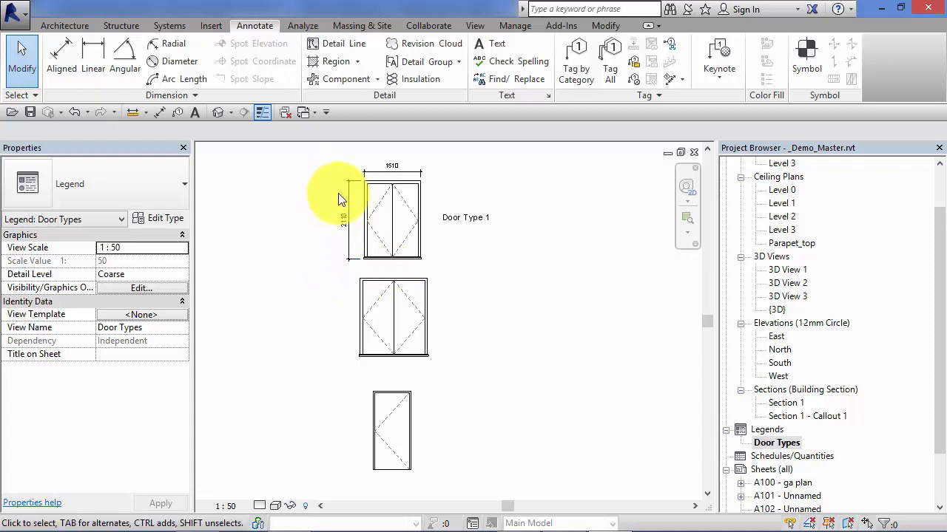
pyautogui.moveTo(517, 243)
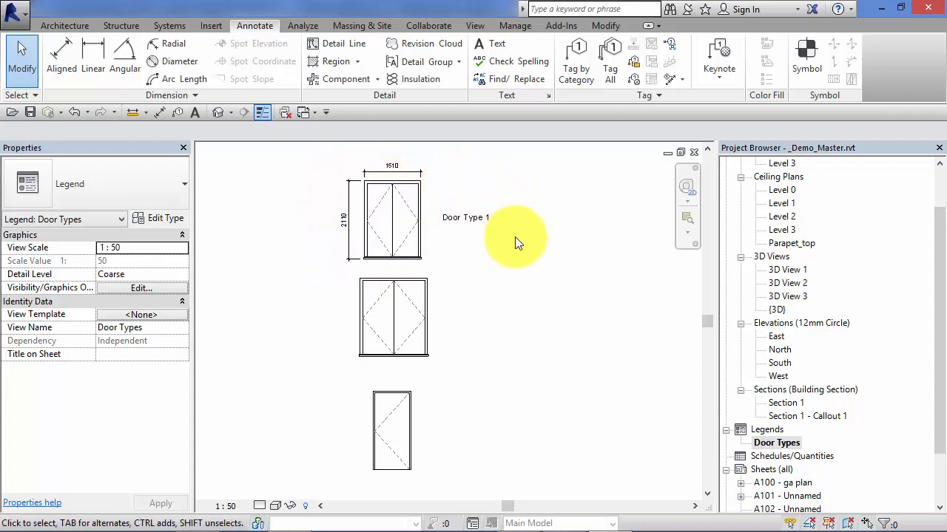
pyautogui.moveTo(435, 250)
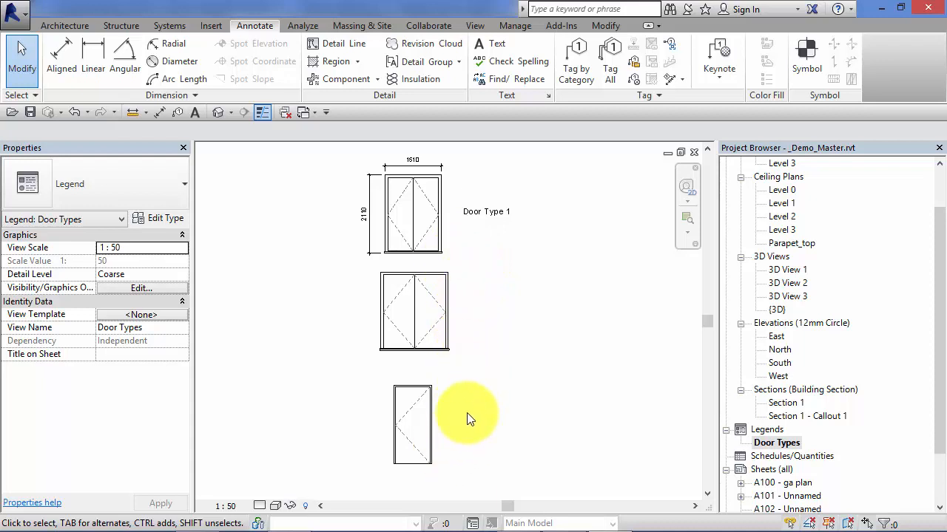
pyautogui.moveTo(488, 451)
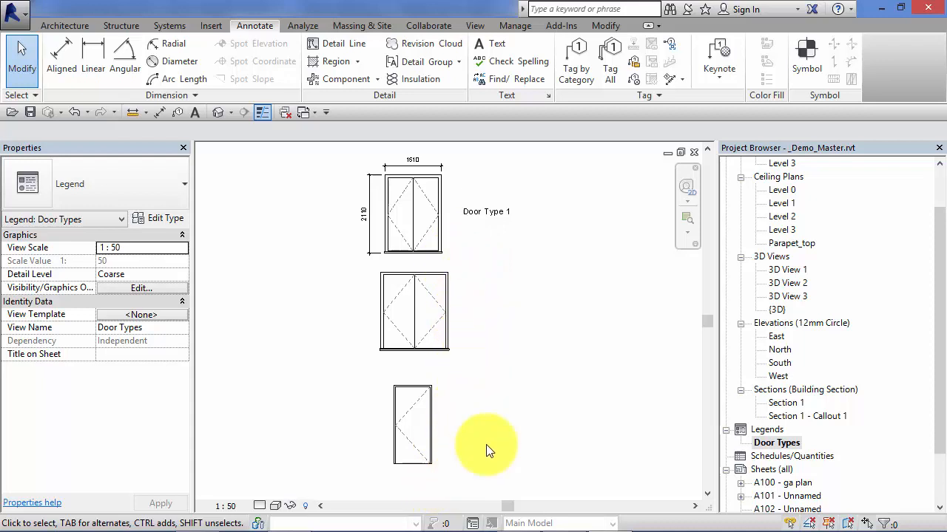
pyautogui.moveTo(540, 406)
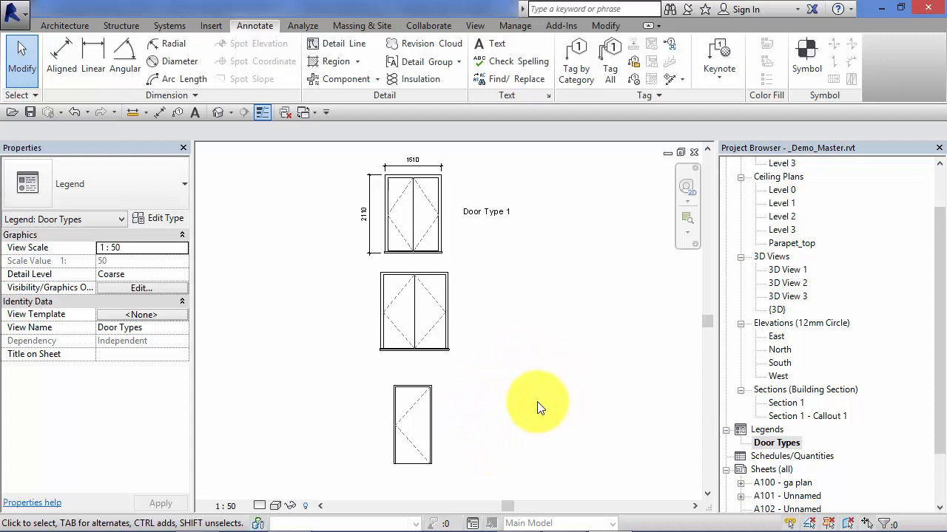
pyautogui.moveTo(547, 266)
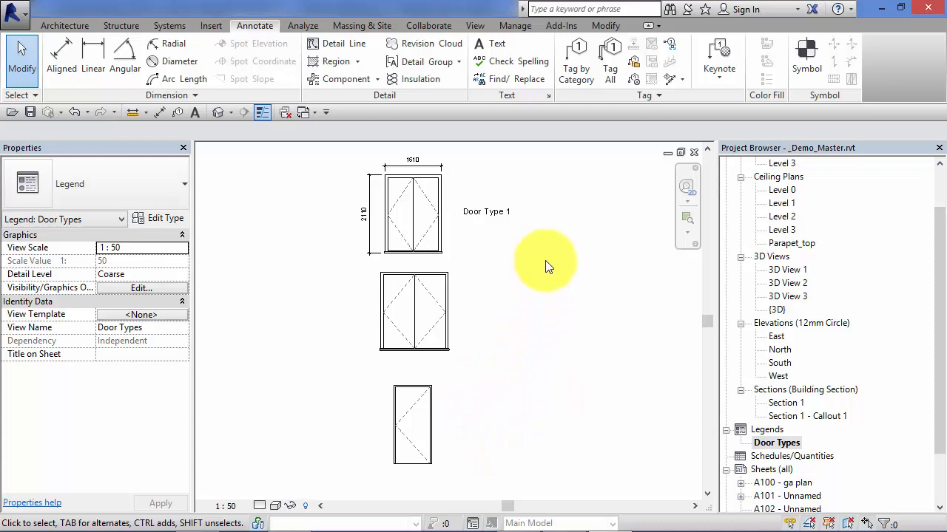
# Create an empty 1:50 legend view named Wall Types via View > Legends.
pyautogui.click(474, 25)
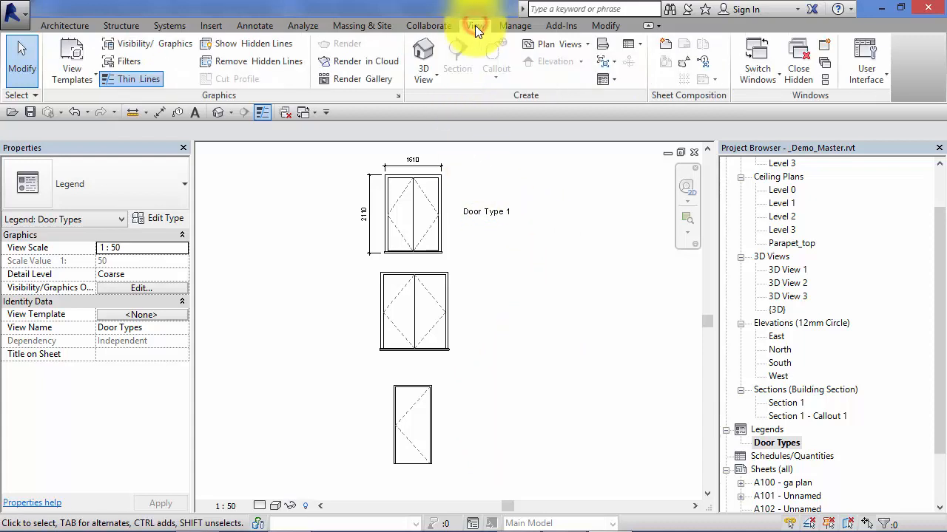
pyautogui.click(615, 79)
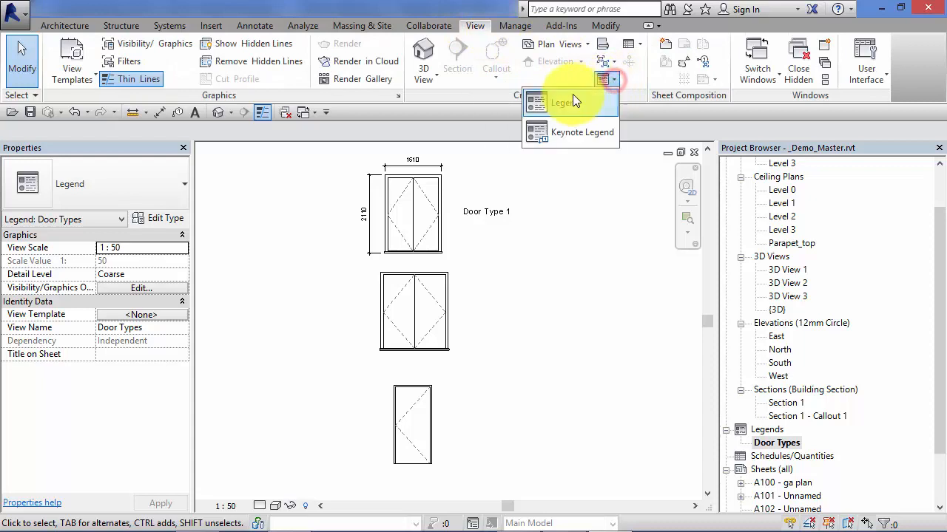
pyautogui.click(562, 102)
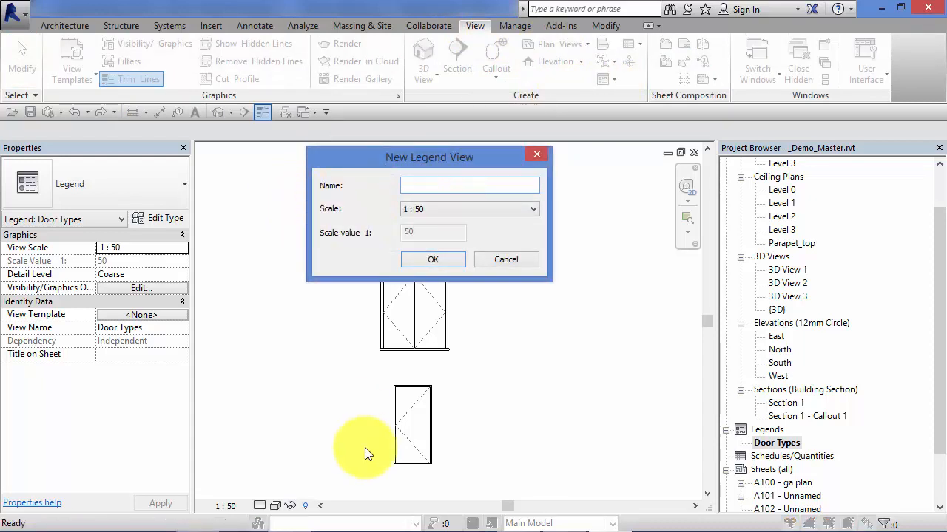
pyautogui.write('Wall Types')
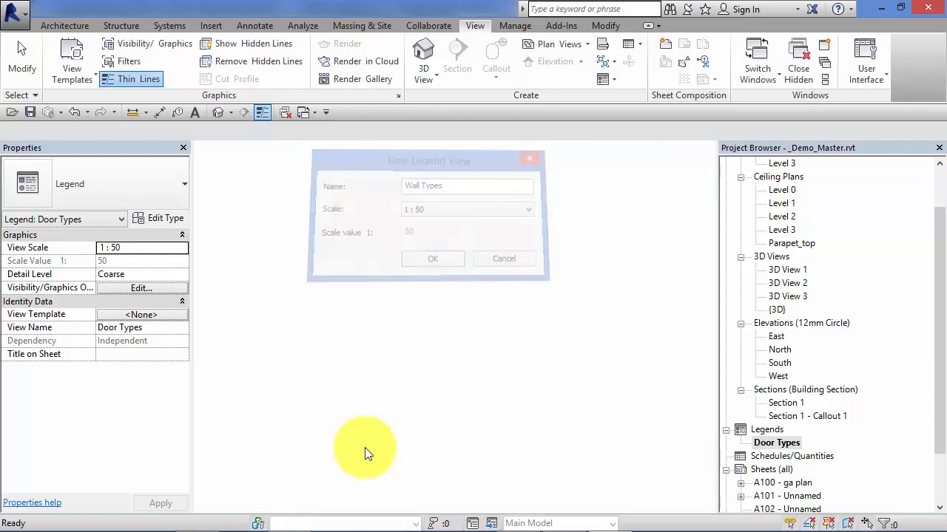
pyautogui.click(431, 258)
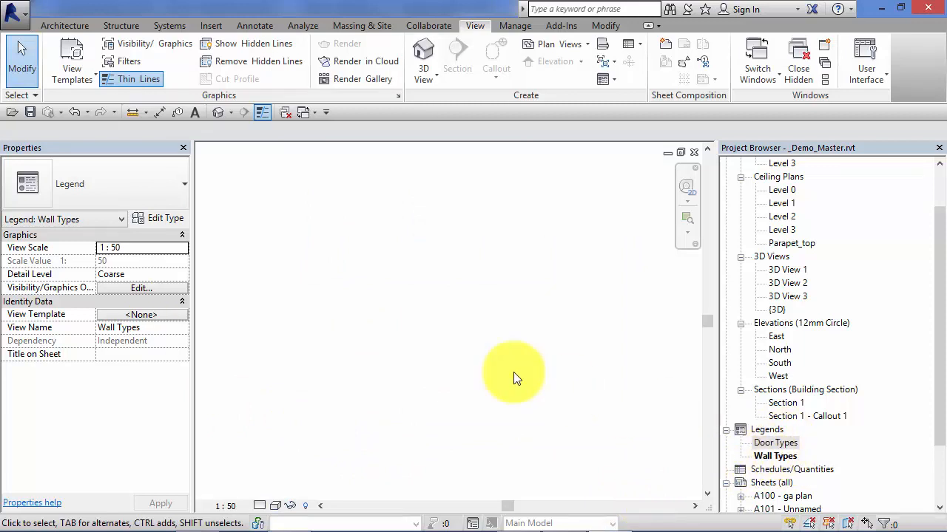
pyautogui.moveTo(453, 284)
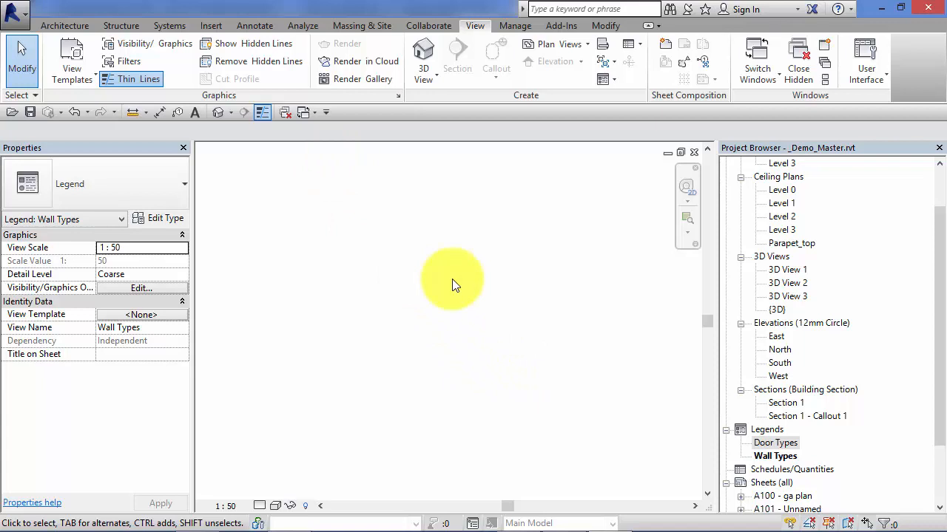
pyautogui.moveTo(435, 281)
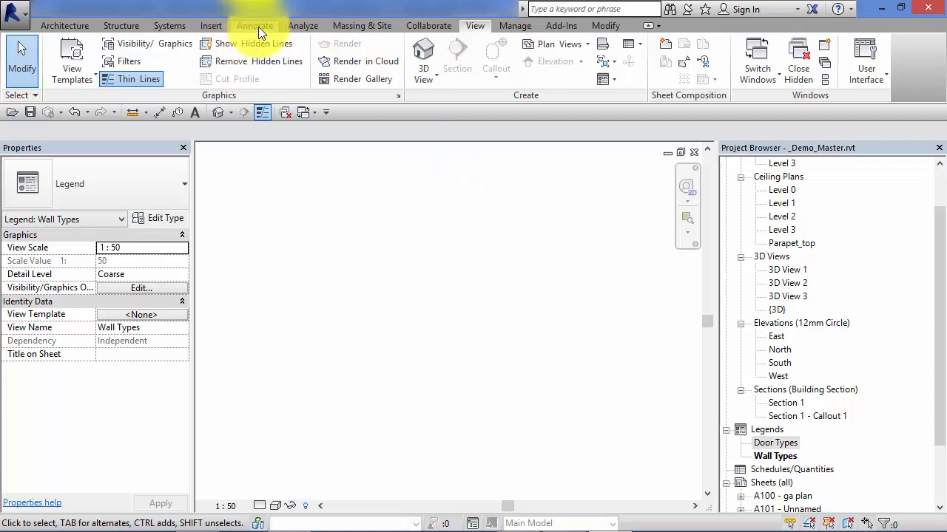
# Place a Basic Wall exterior brick type shown as a section in the Wall Types legend.
pyautogui.click(254, 25)
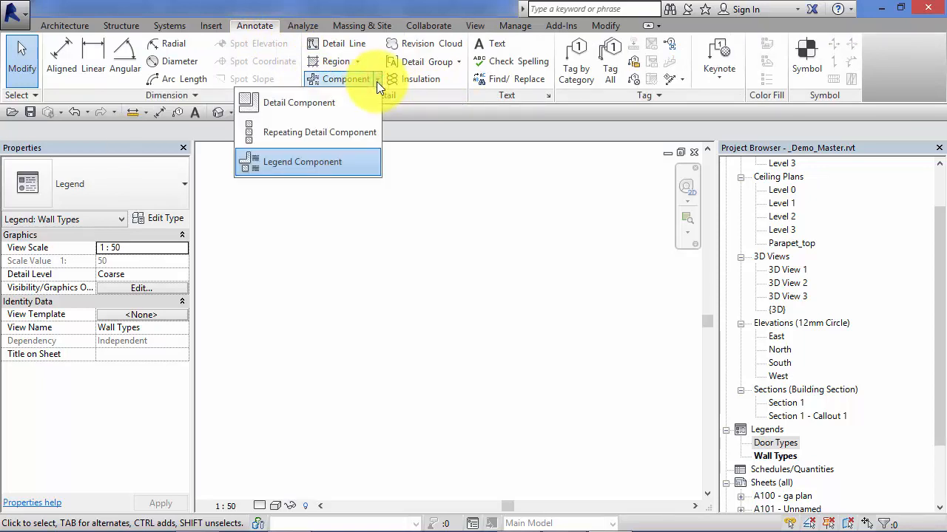
pyautogui.moveTo(310, 165)
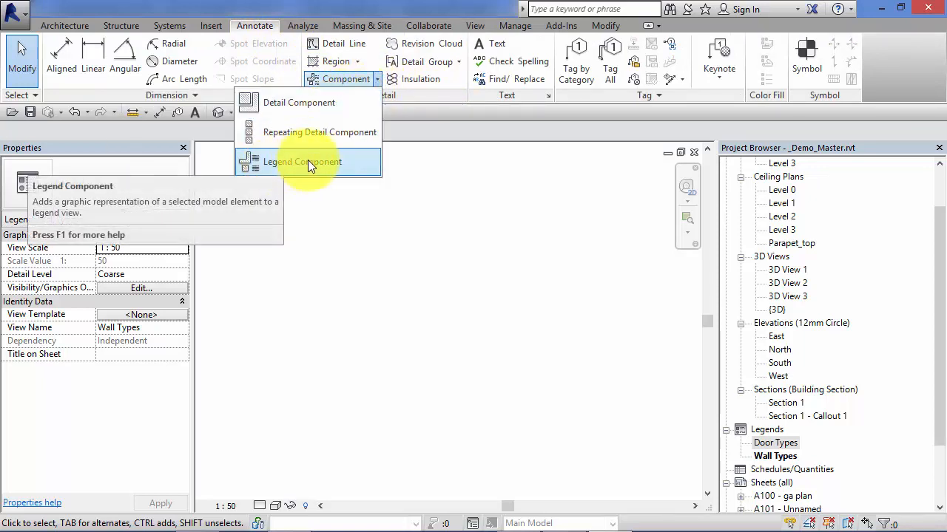
pyautogui.click(302, 161)
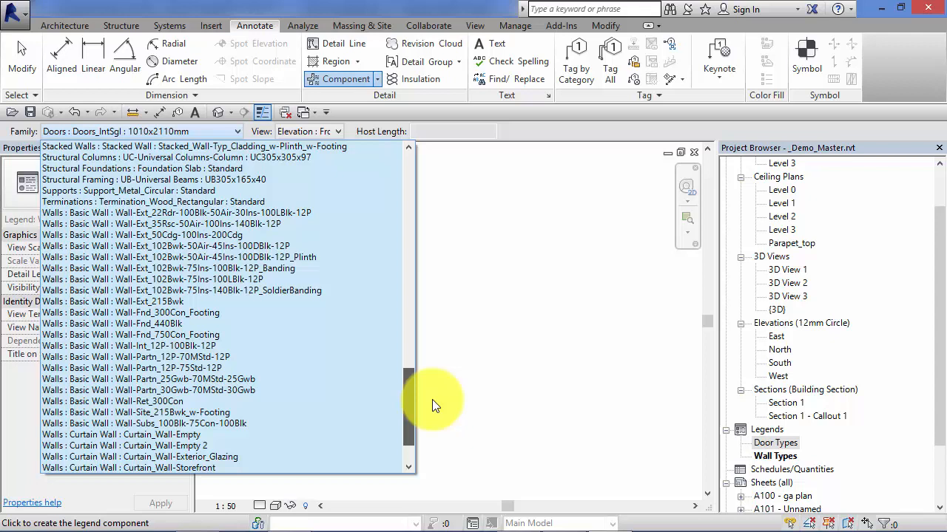
pyautogui.click(185, 245)
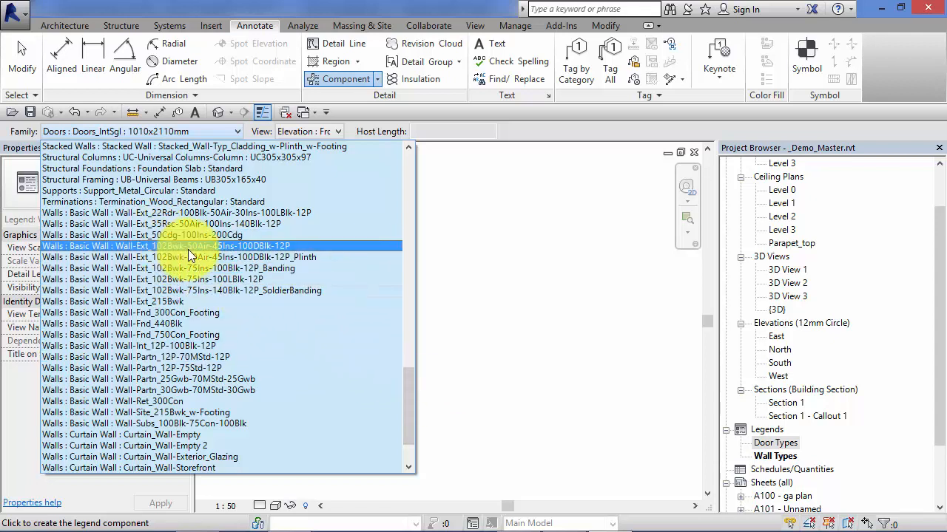
pyautogui.click(166, 245)
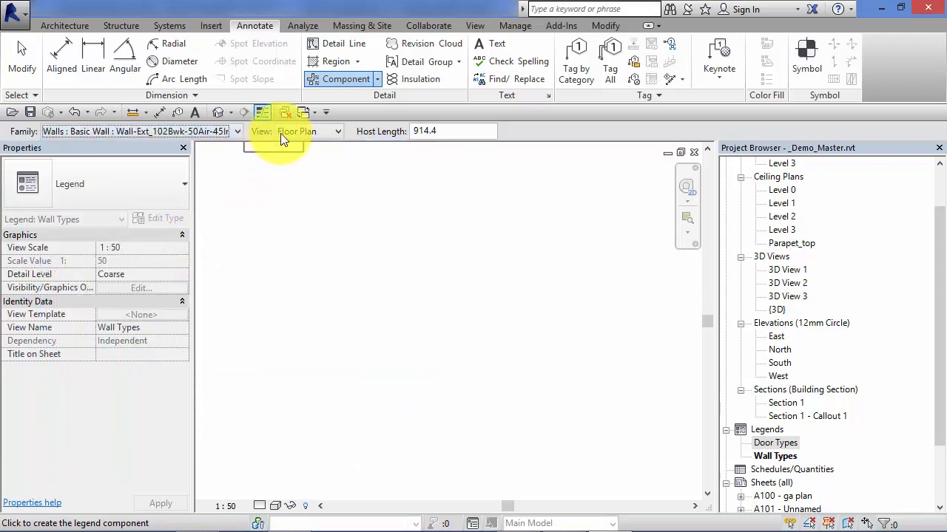
pyautogui.click(337, 130)
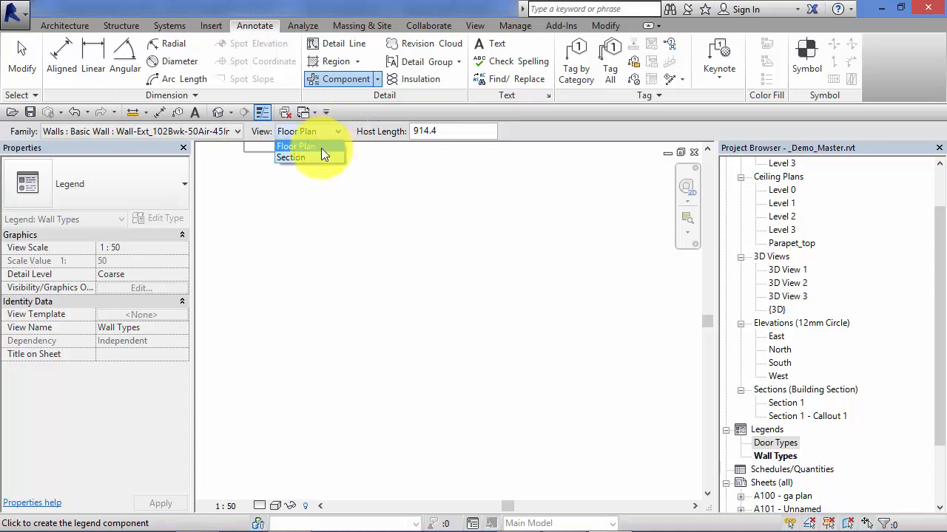
pyautogui.moveTo(311, 158)
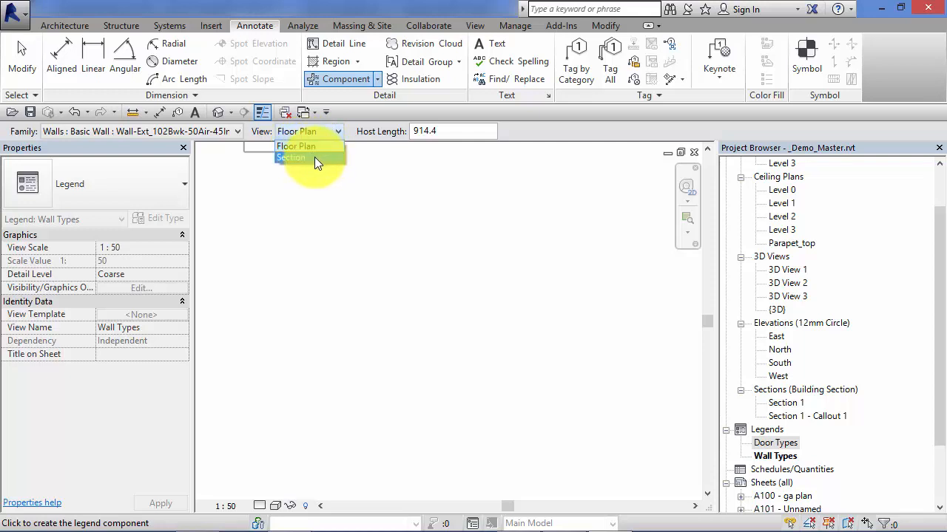
pyautogui.click(289, 157)
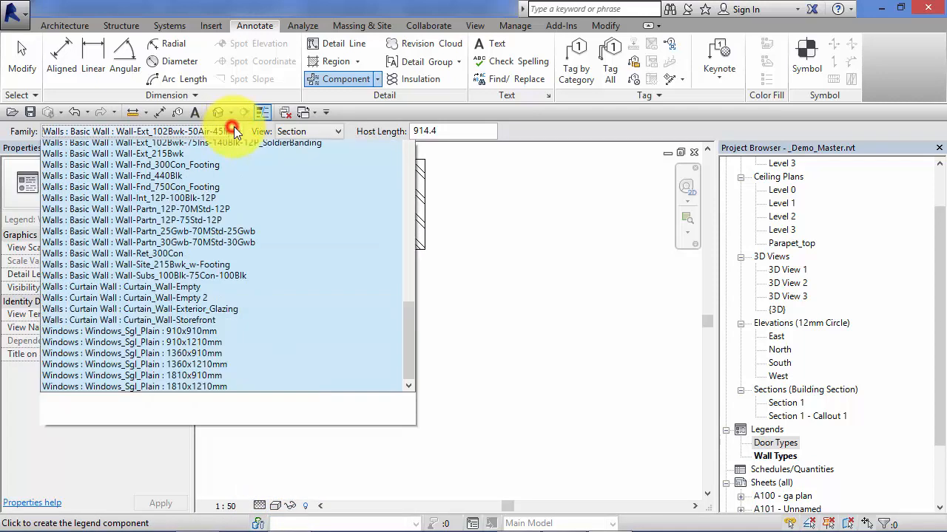
# Stack two more exterior wall type sections below the first one.
pyautogui.click(132, 142)
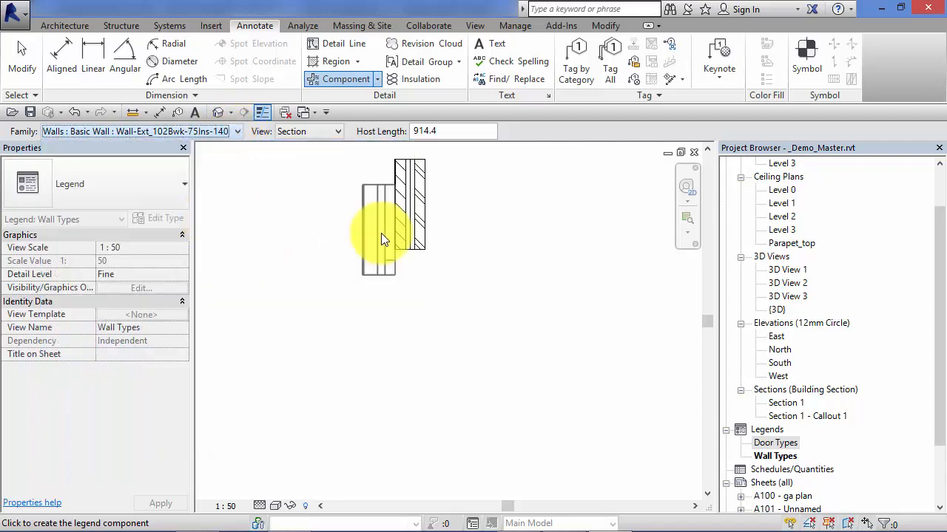
pyautogui.click(408, 311)
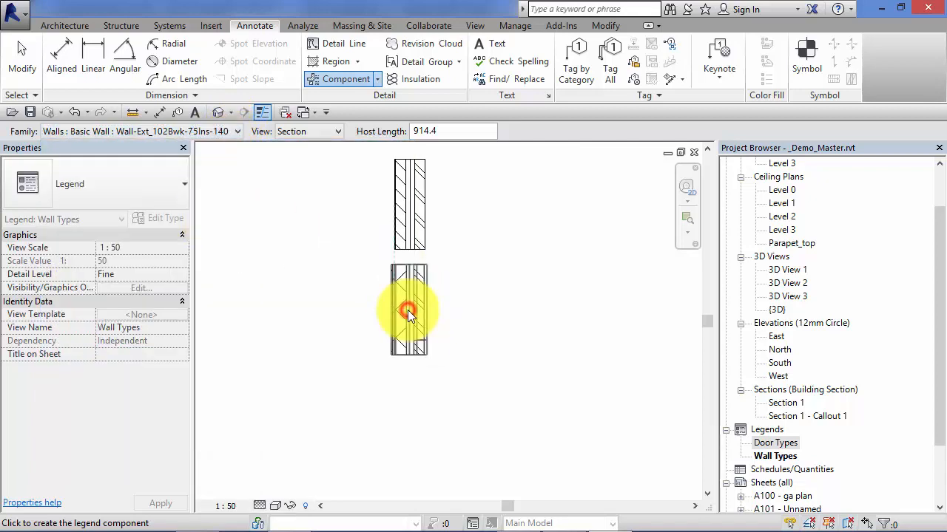
pyautogui.click(254, 130)
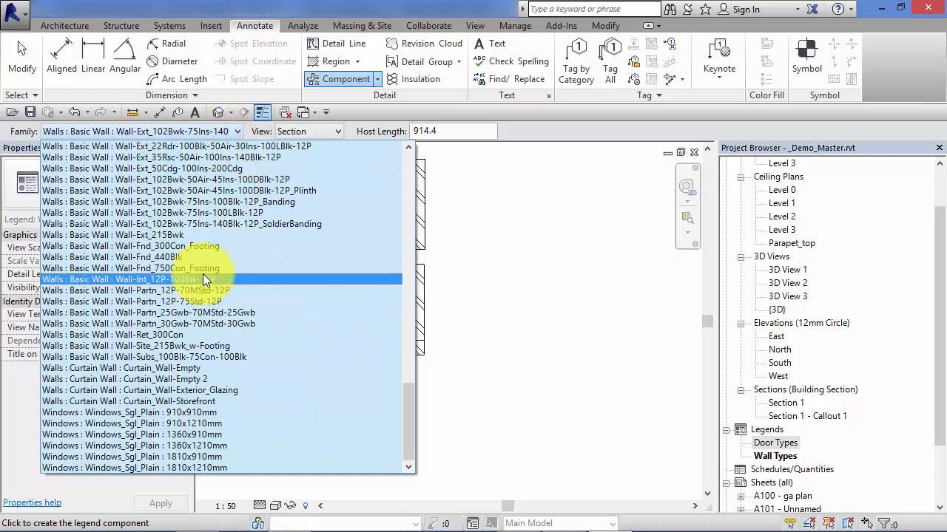
pyautogui.click(151, 257)
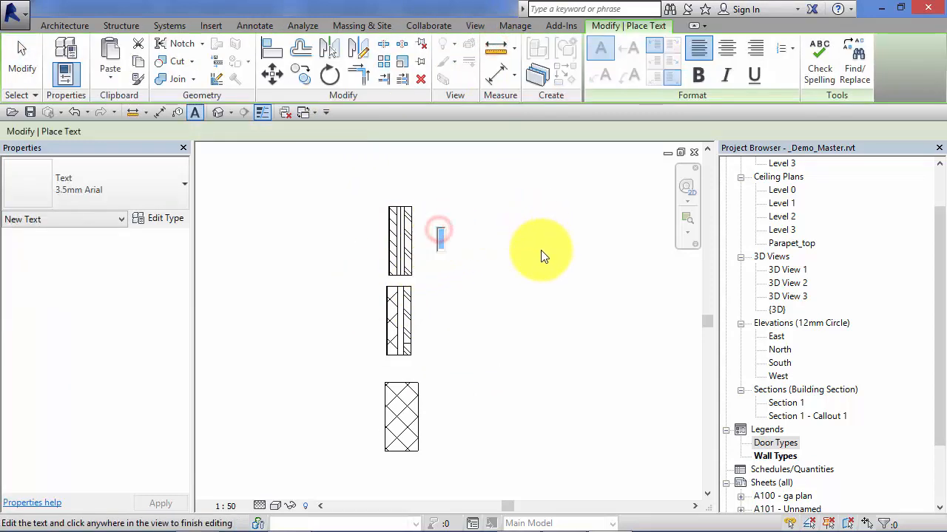
# Add 'Type A', 'Type B' and 'Type C' text beside the three wall components.
pyautogui.write('Type A')
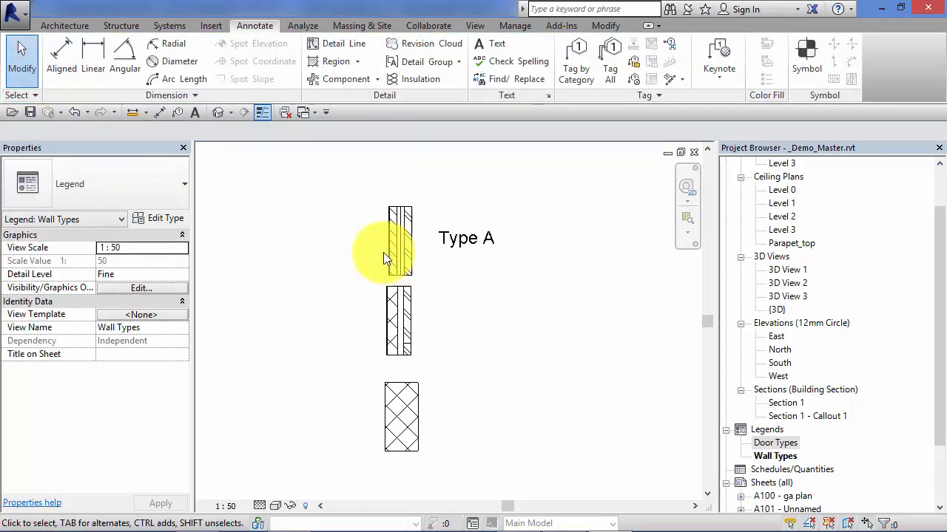
pyautogui.click(400, 252)
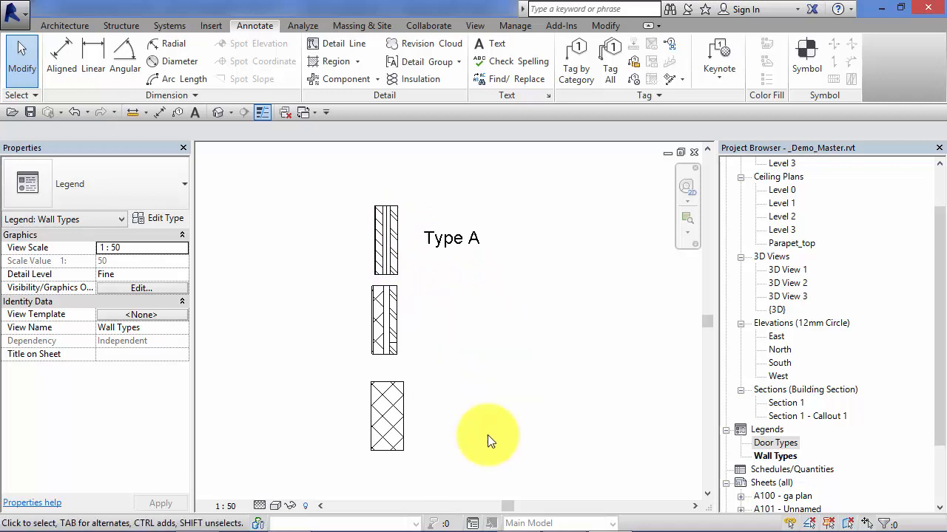
pyautogui.moveTo(473, 175)
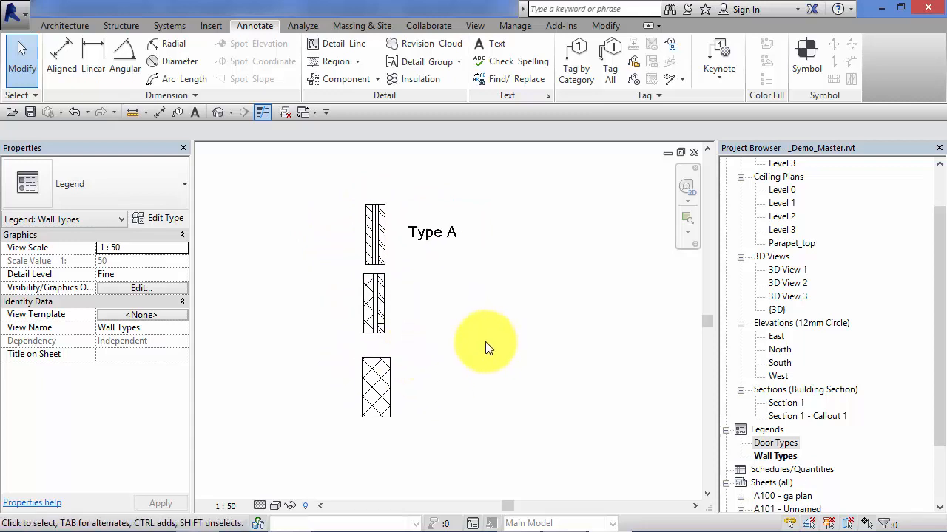
pyautogui.click(375, 388)
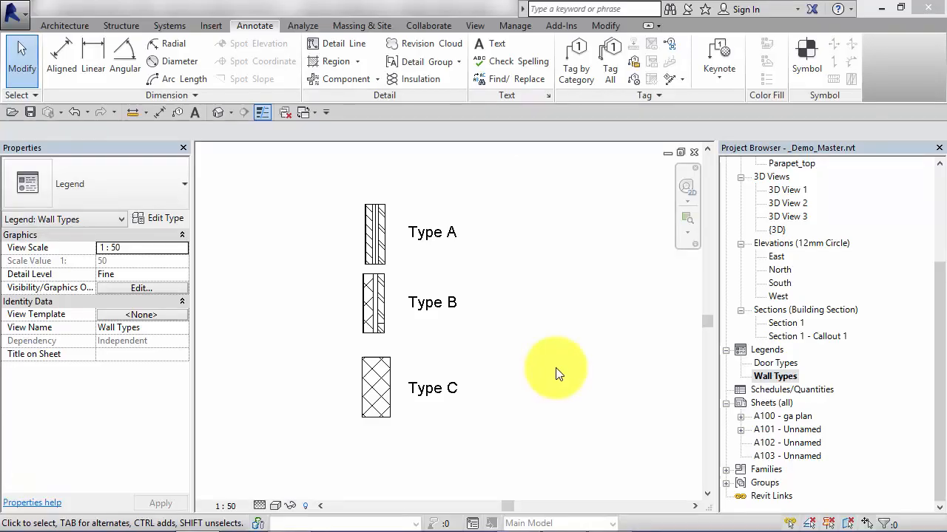
pyautogui.moveTo(560, 375)
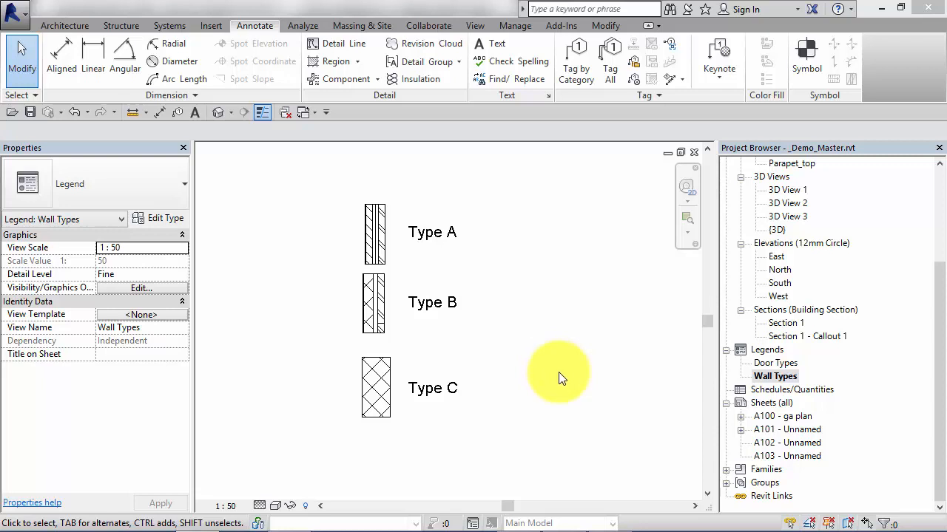
pyautogui.moveTo(569, 359)
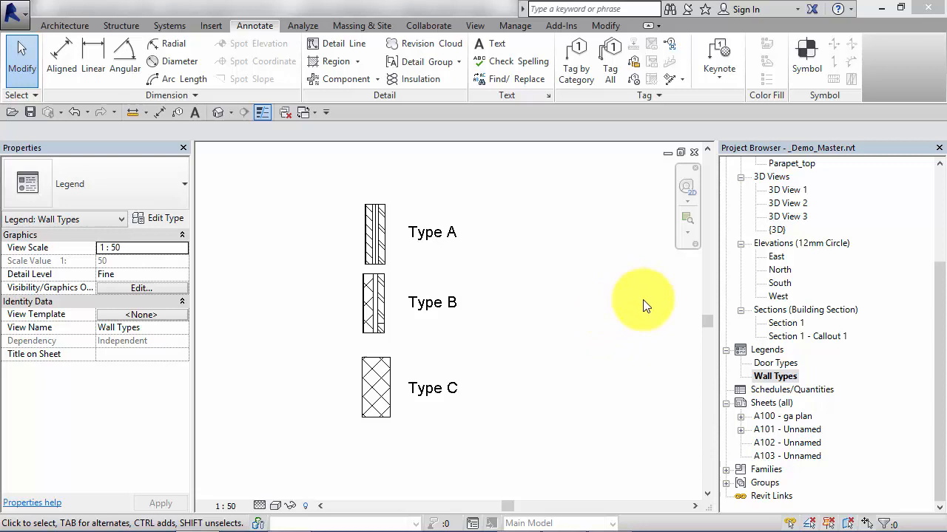
pyautogui.moveTo(659, 306)
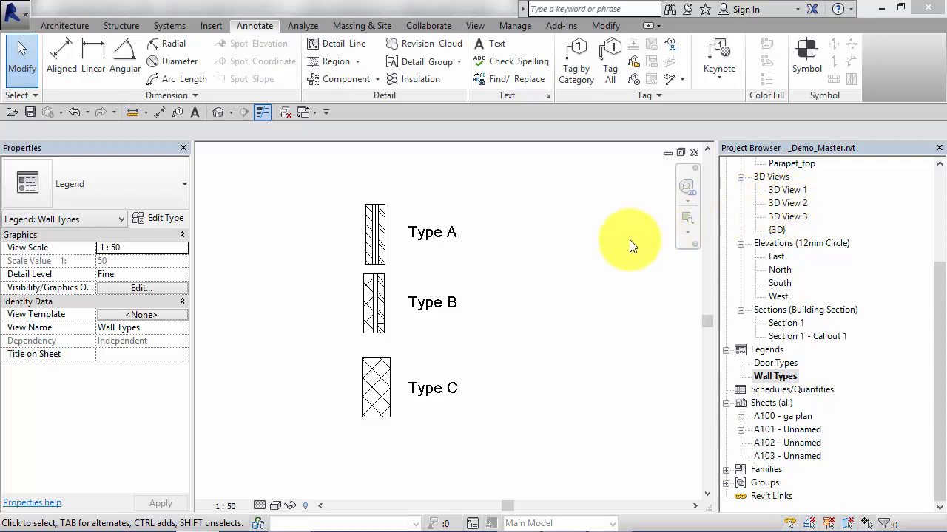
pyautogui.moveTo(639, 244)
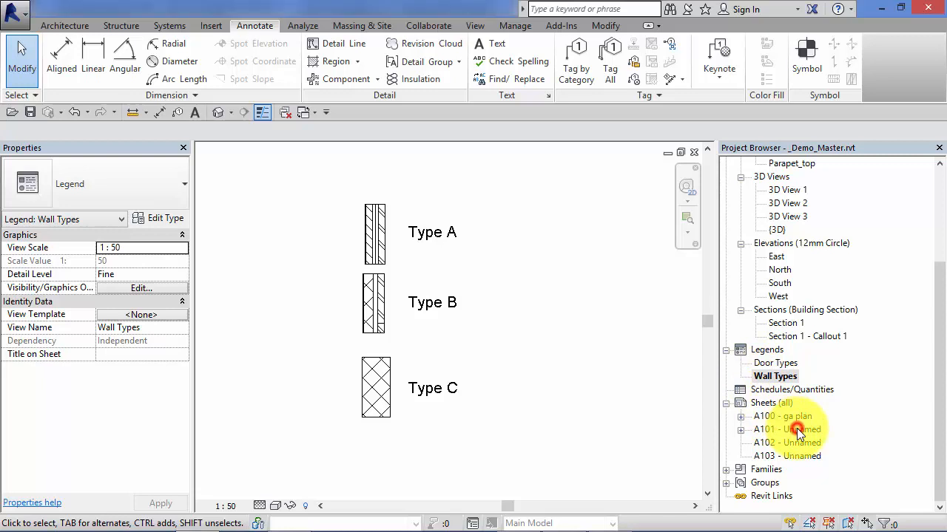
# Drag the Wall Types legend onto sheet A101 beside the title block, then move to sheet A102.
pyautogui.doubleClick(786, 429)
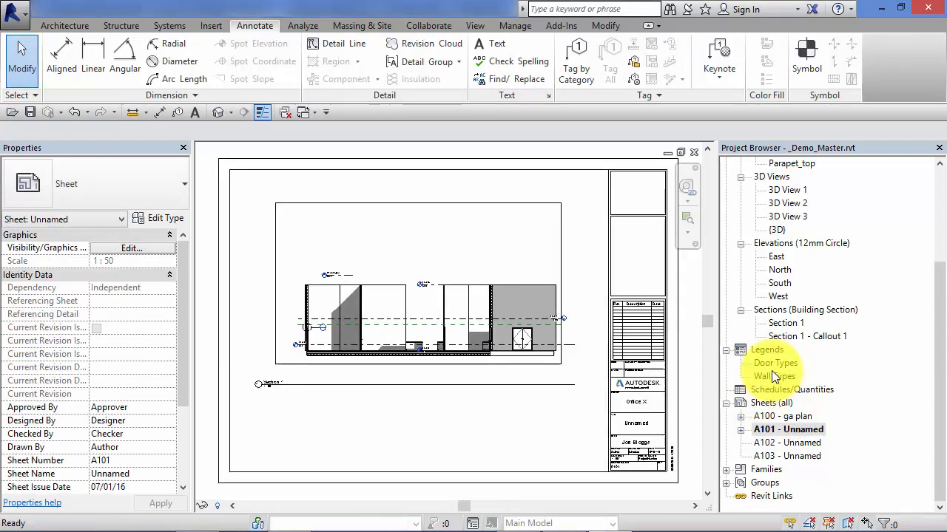
pyautogui.click(773, 375)
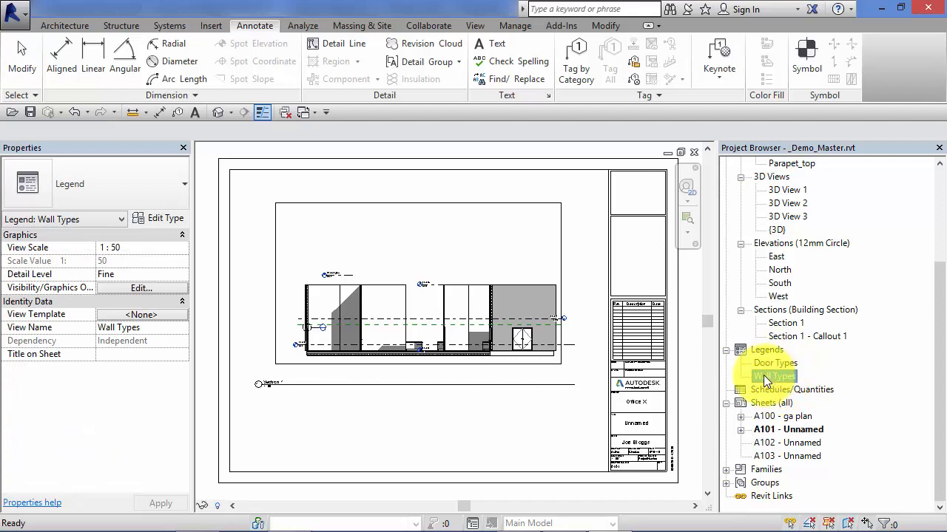
pyautogui.click(775, 376)
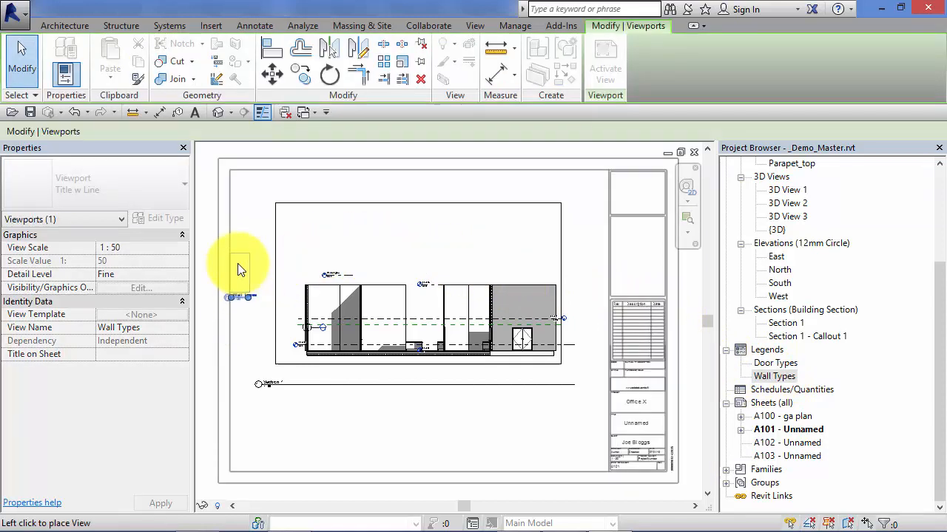
pyautogui.moveTo(612, 230)
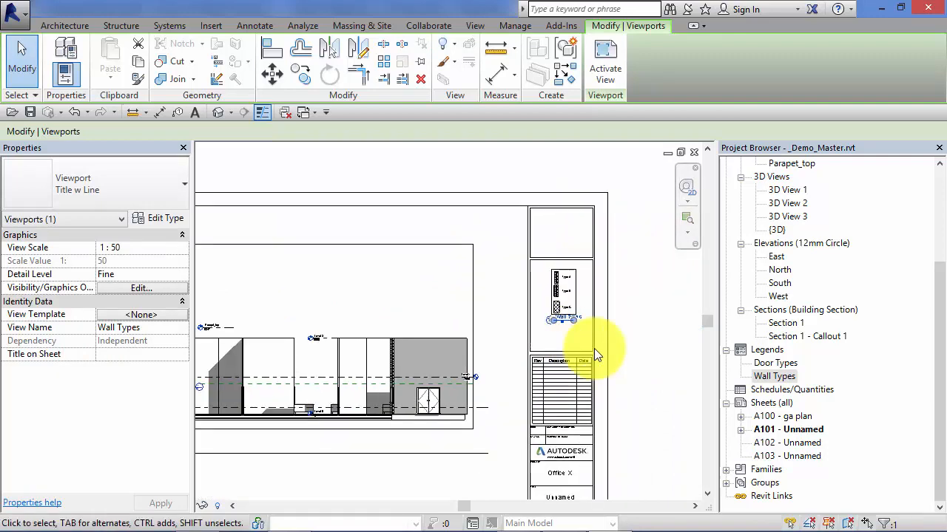
pyautogui.doubleClick(787, 443)
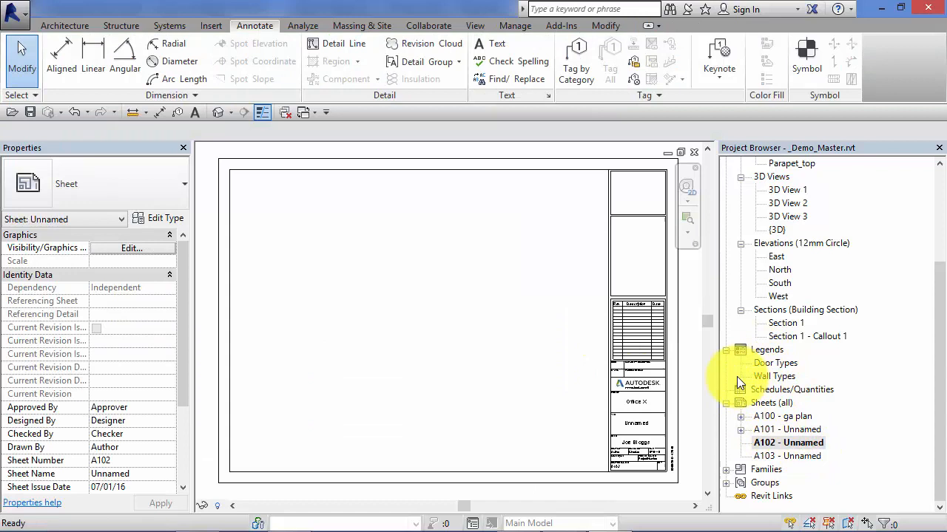
# Drag the Wall Types legend from the Project Browser to the top-left of sheet A103.
pyautogui.click(774, 377)
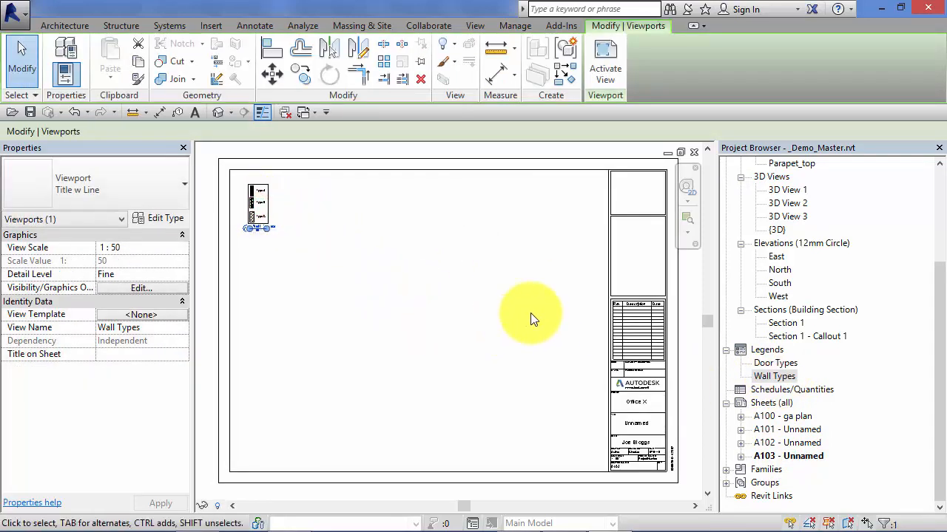
pyautogui.click(255, 25)
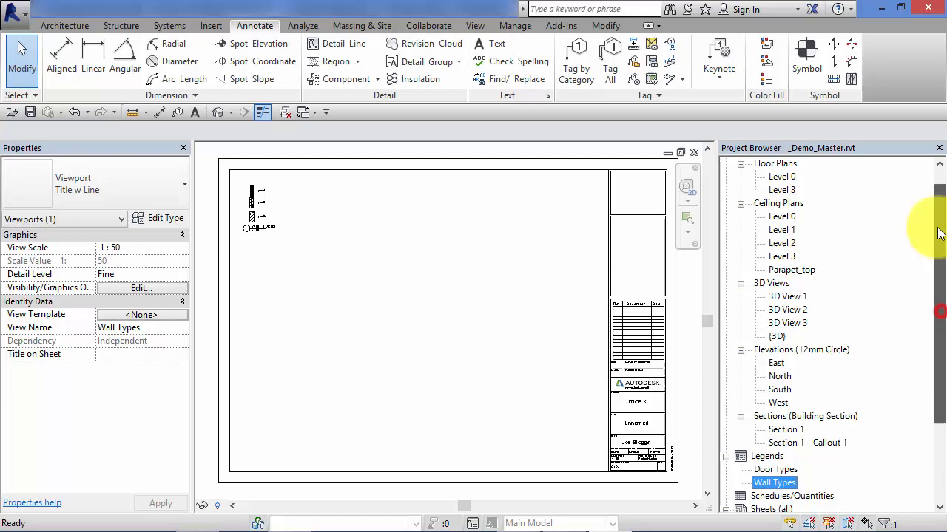